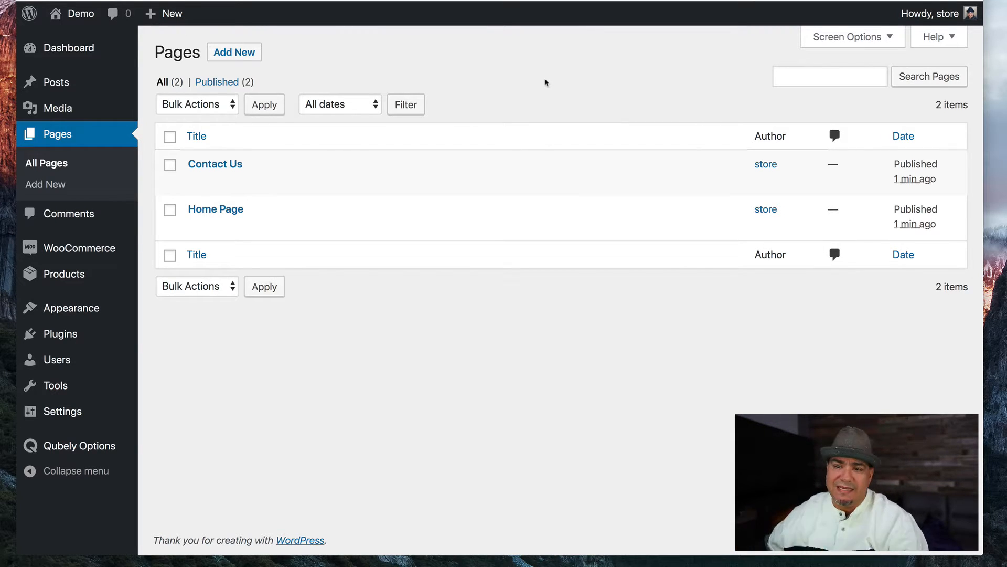
- Show the installed plugins list with Astra Pro, Qubely, Qubely Pro and WooCommerce active
click(60, 280)
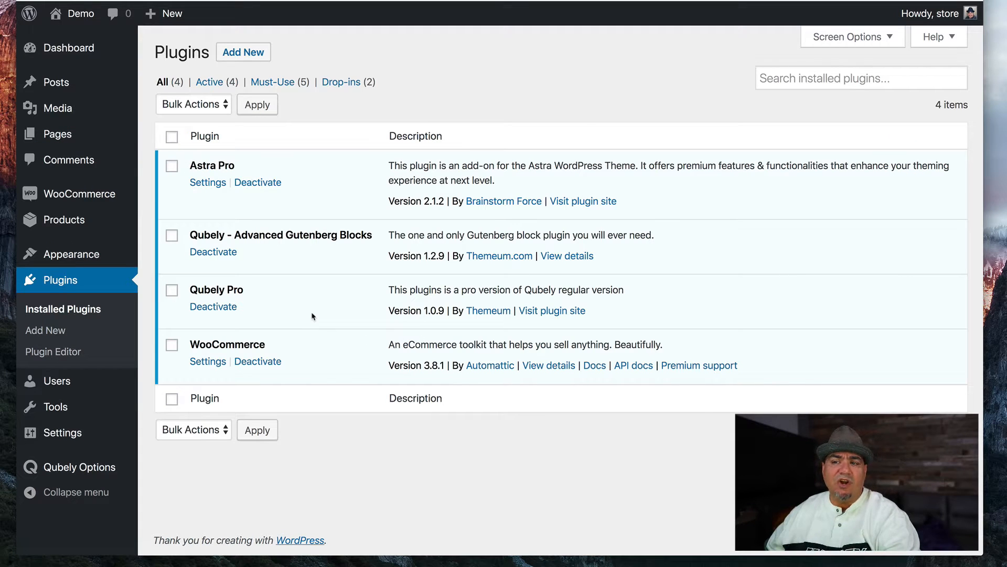
mouse_move(302, 349)
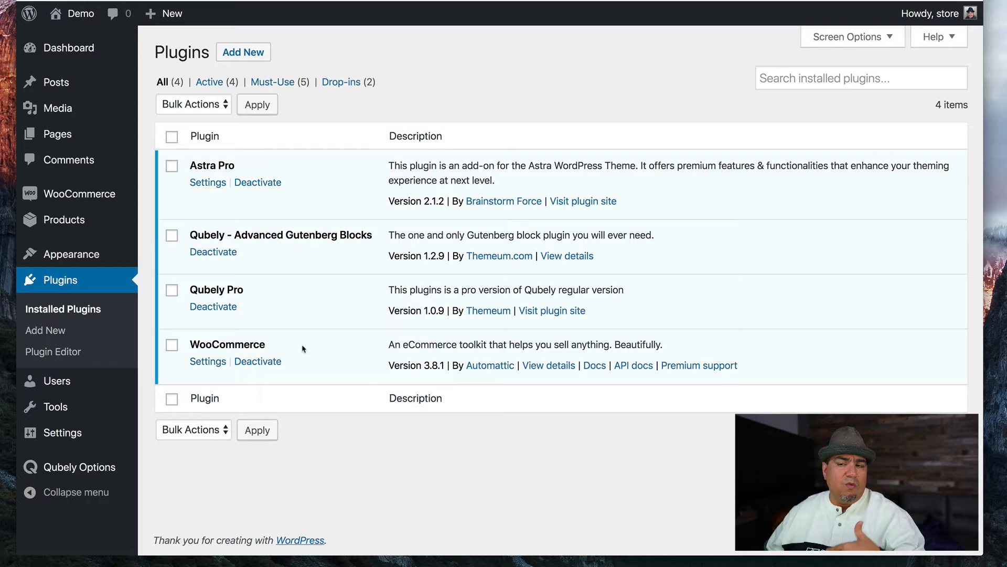
mouse_move(310, 178)
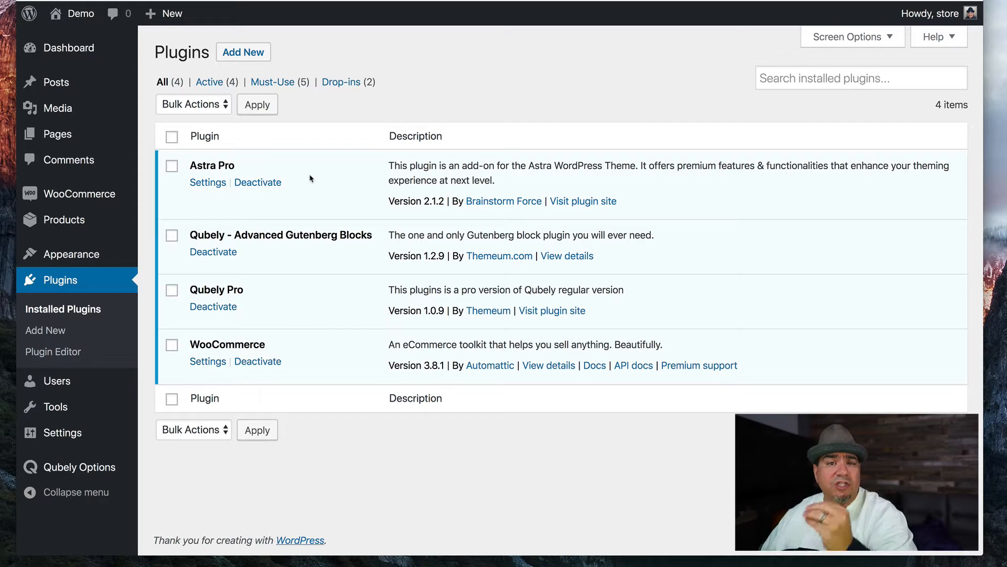
mouse_move(279, 255)
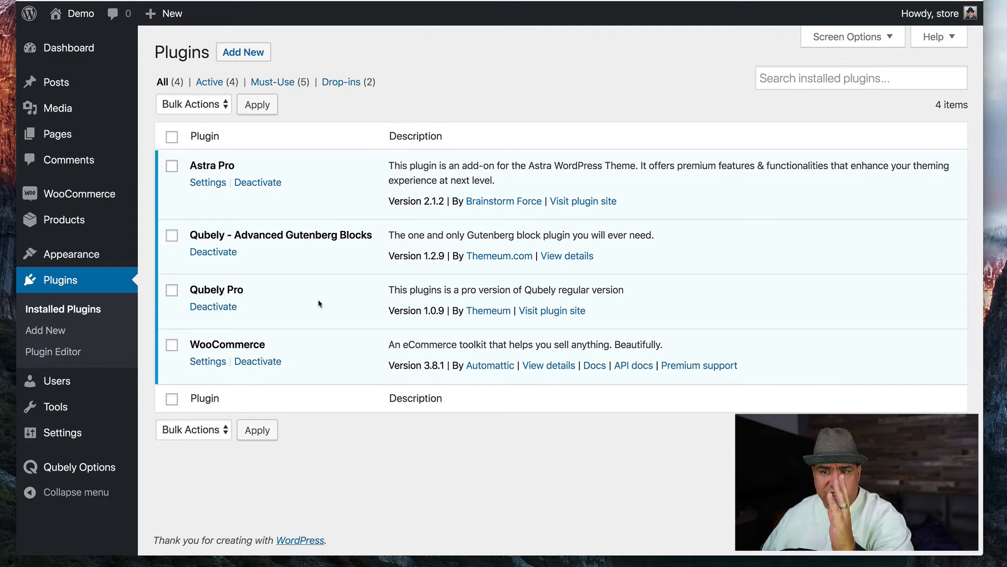
mouse_move(57, 134)
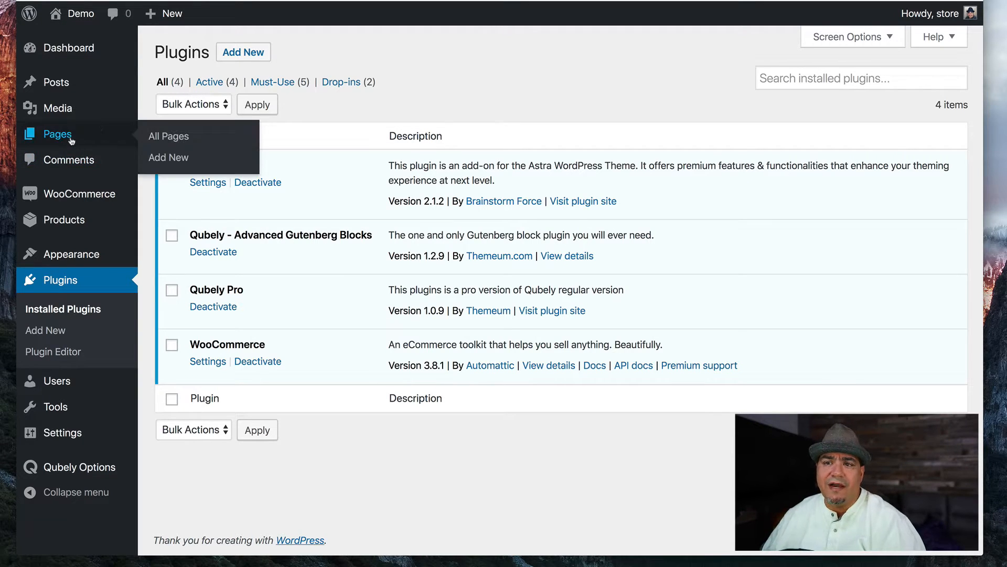
- Open the empty Contact Us page from All Pages in the block editor
click(169, 135)
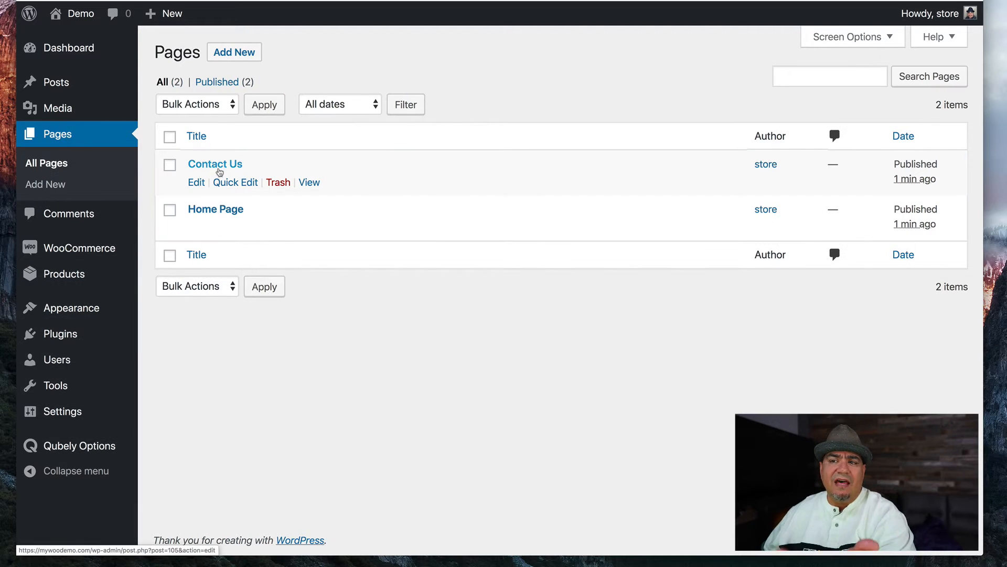
click(215, 163)
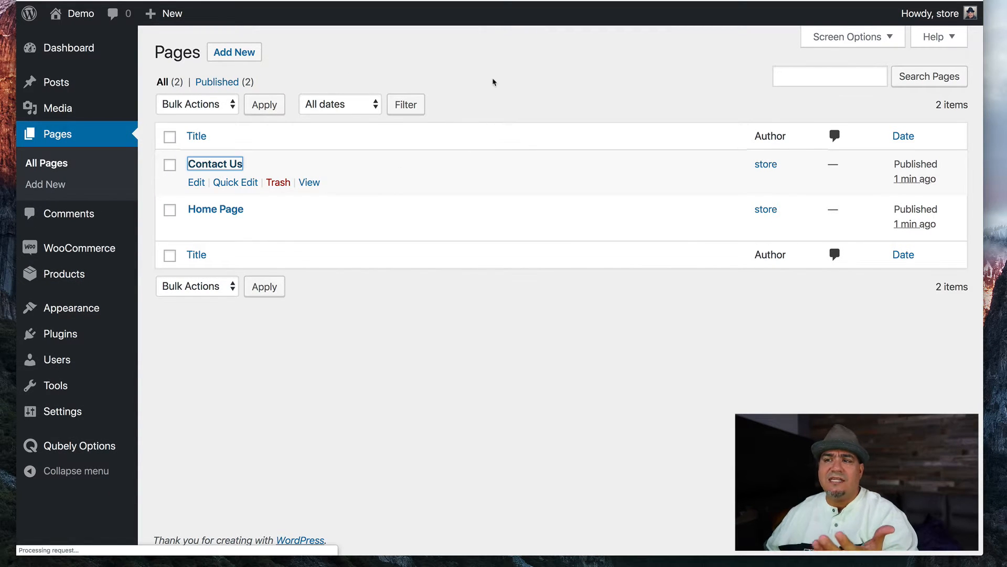
click(214, 163)
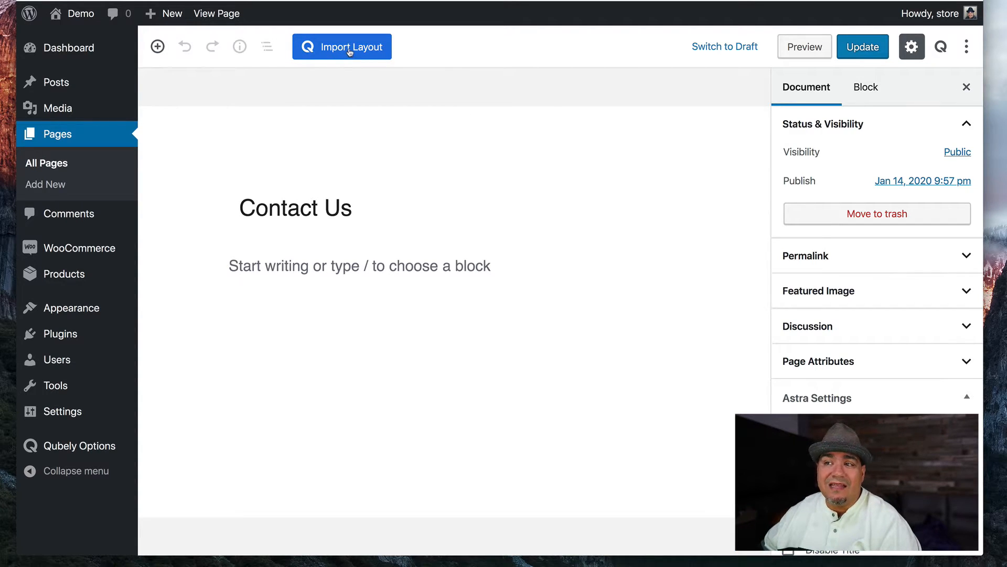
- Import the Contact 4 layout from the Qubely library's Contact category into the page
click(341, 46)
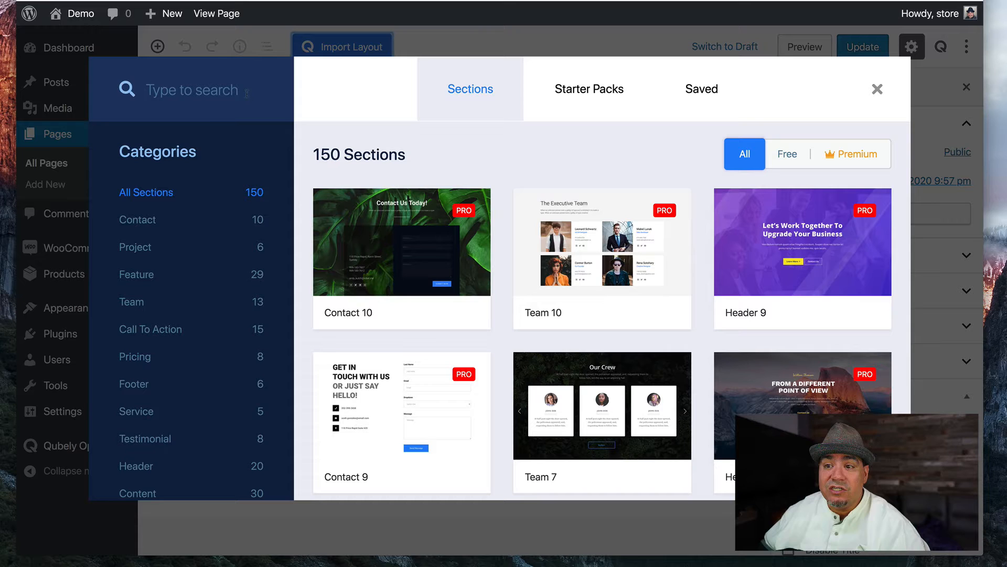
click(137, 219)
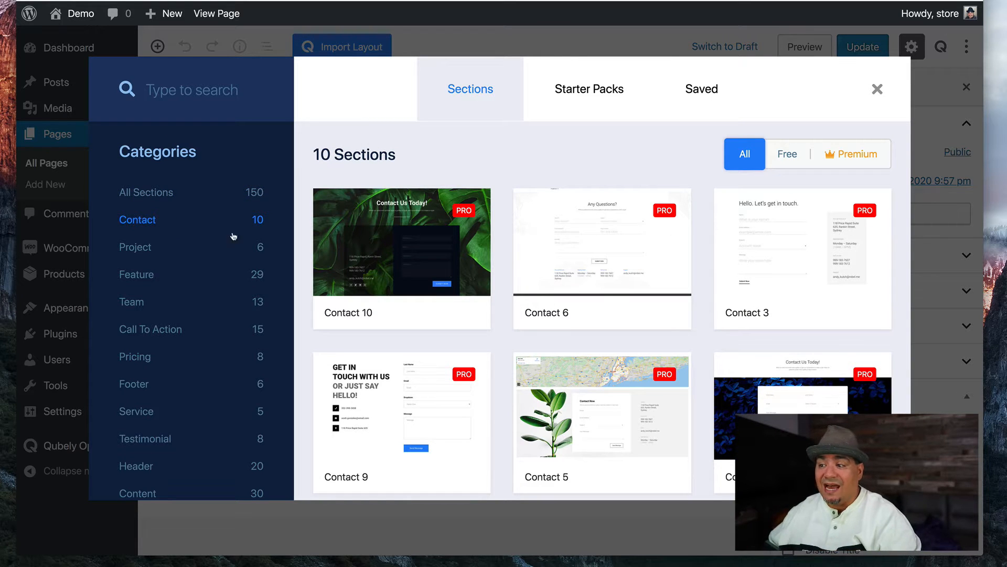
scroll(down, 3)
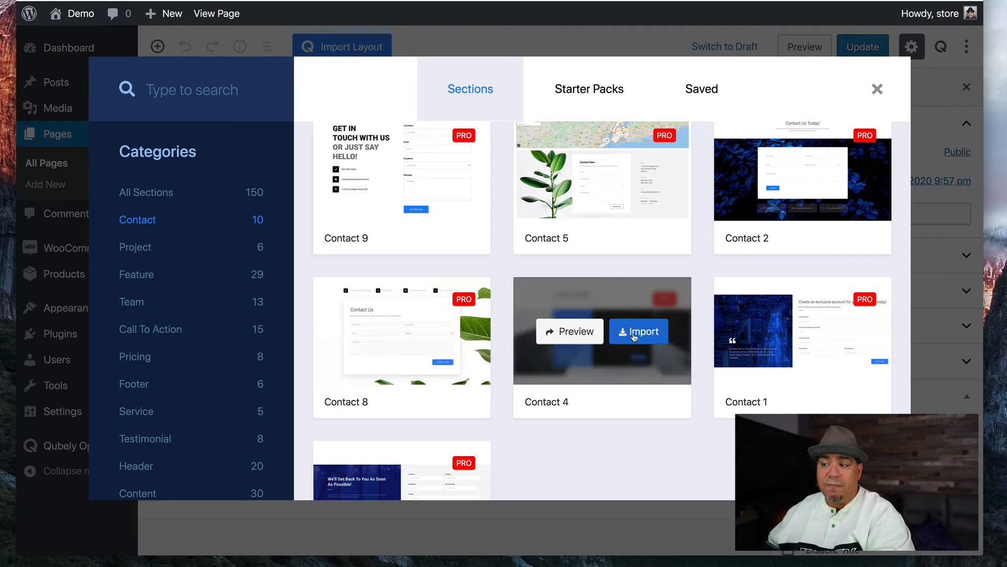
click(639, 332)
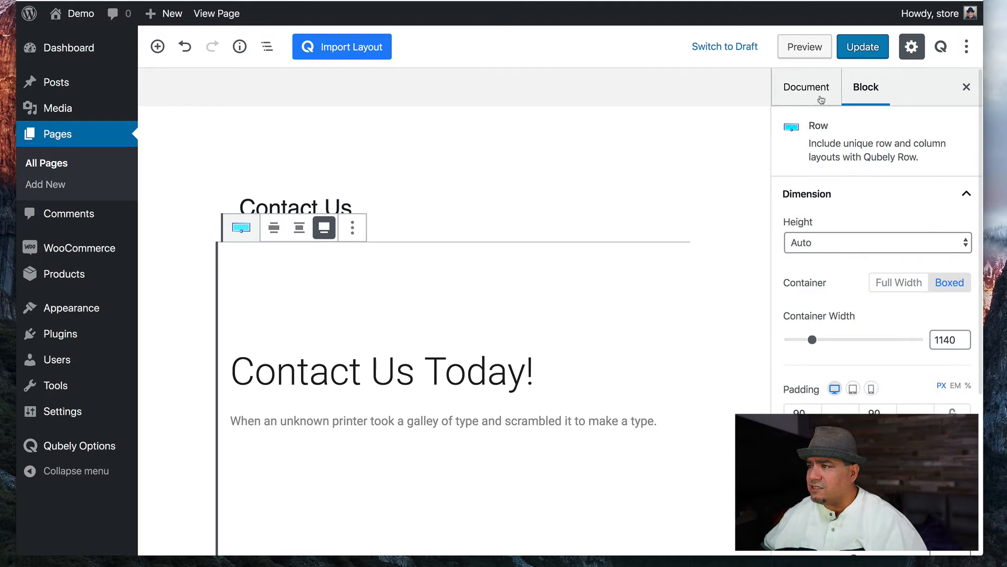
- Set Astra Sidebar to No Sidebar and layout to Full Width / Stretched, update, and view live
click(806, 86)
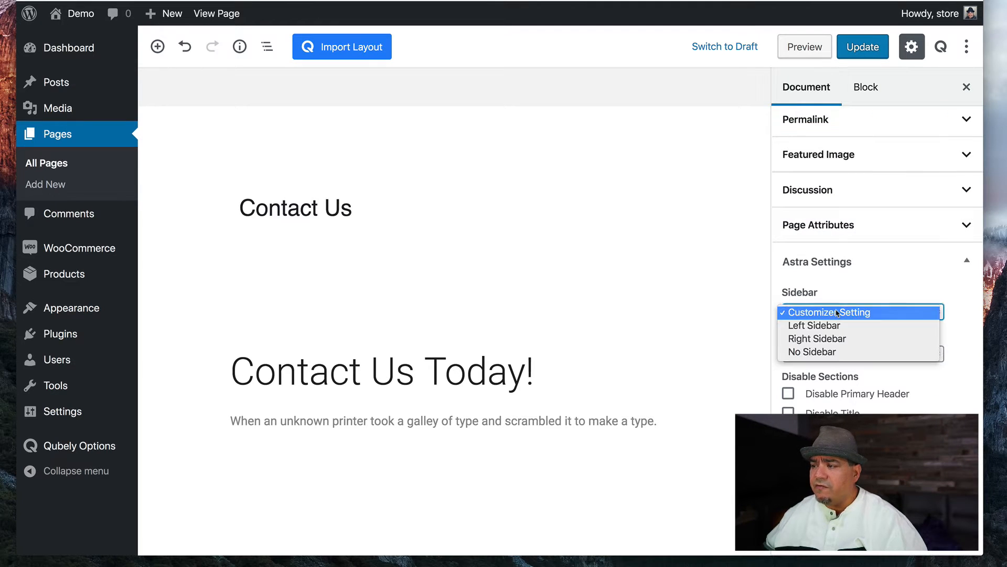
click(812, 351)
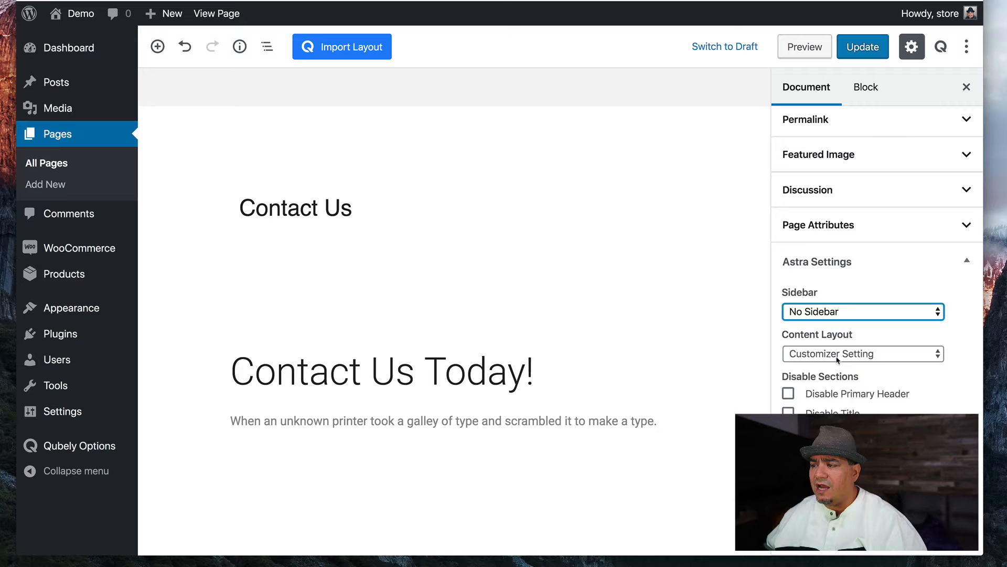
click(863, 354)
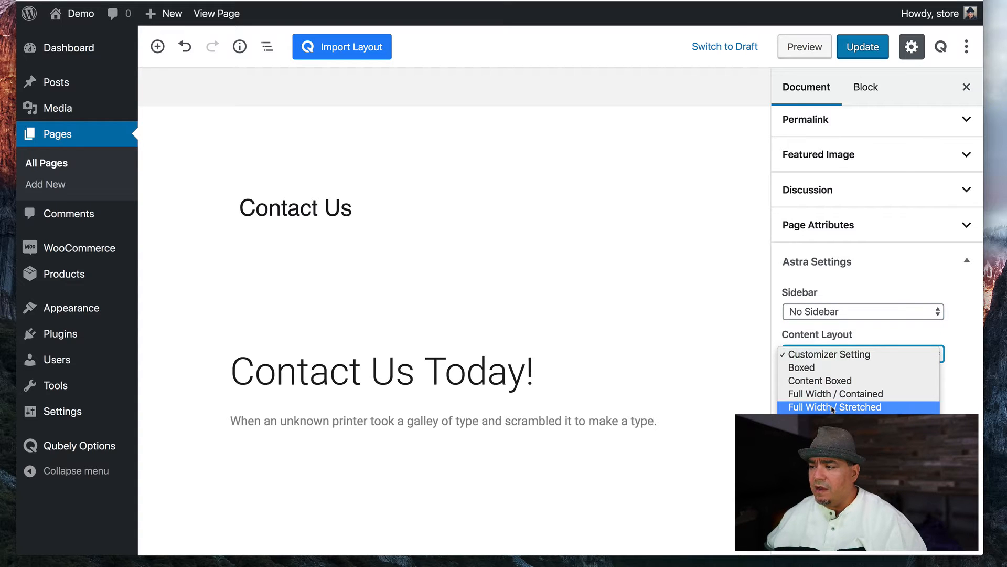
click(833, 407)
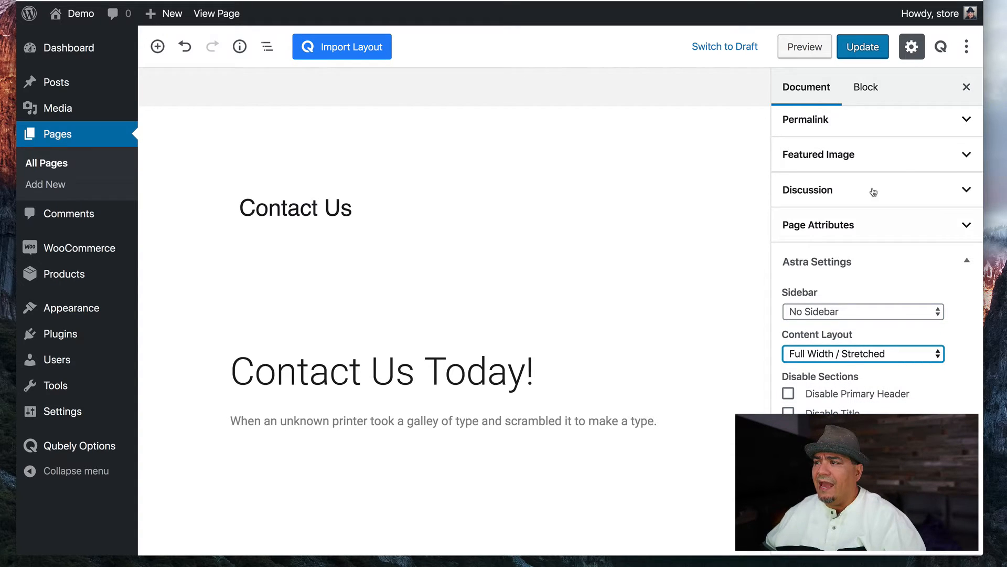
click(862, 46)
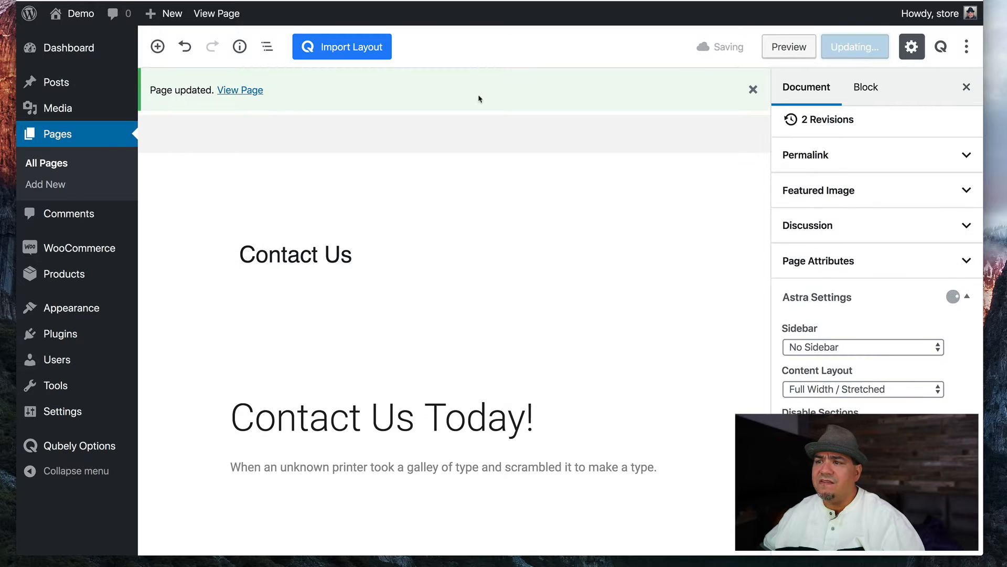
click(240, 90)
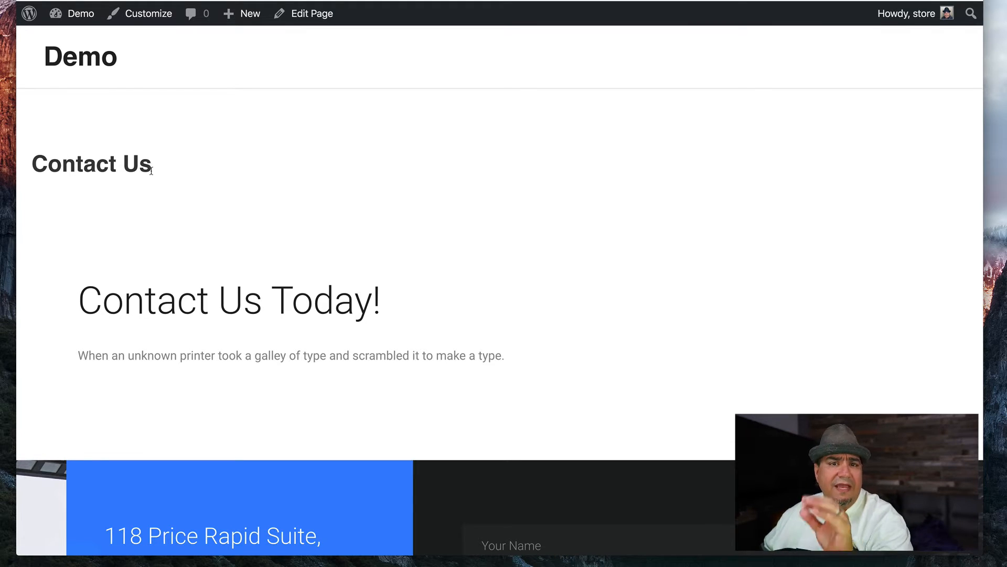
- Scroll the live Contact Us page to review the address, phone numbers and message form
scroll(down, 3)
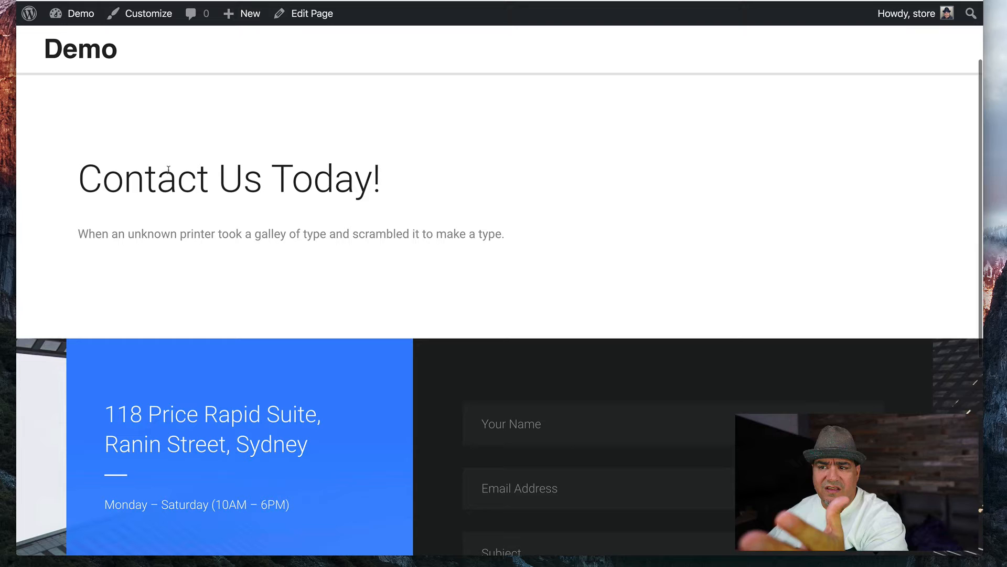
scroll(down, 3)
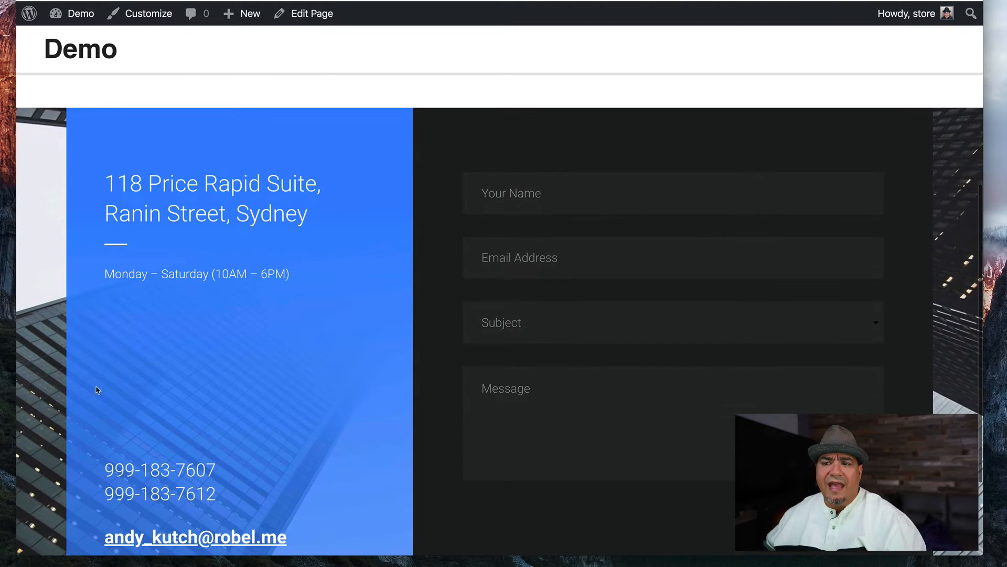
scroll(down, 3)
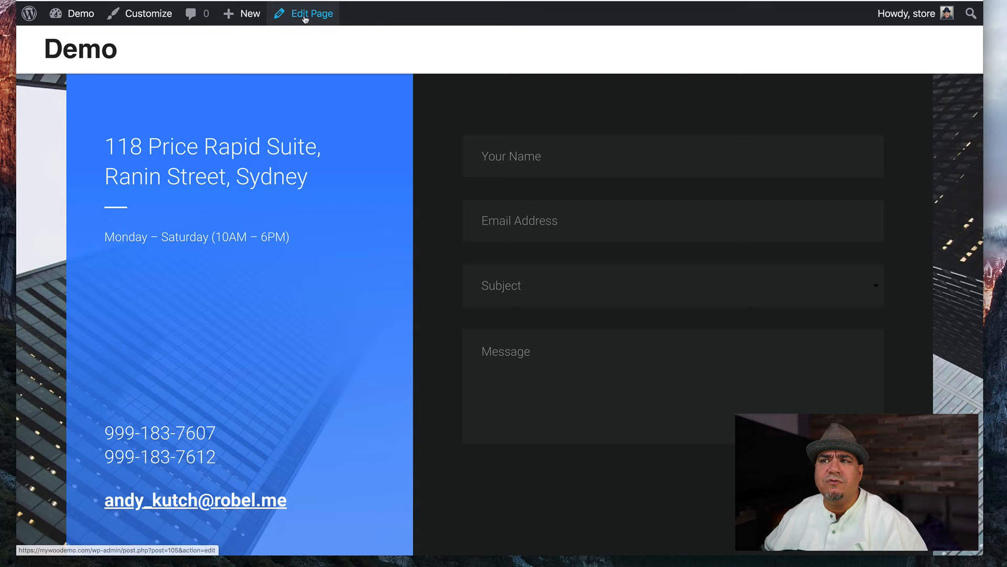
- Back in the editor, delete the imported contact section, leaving the page empty below its title
click(311, 13)
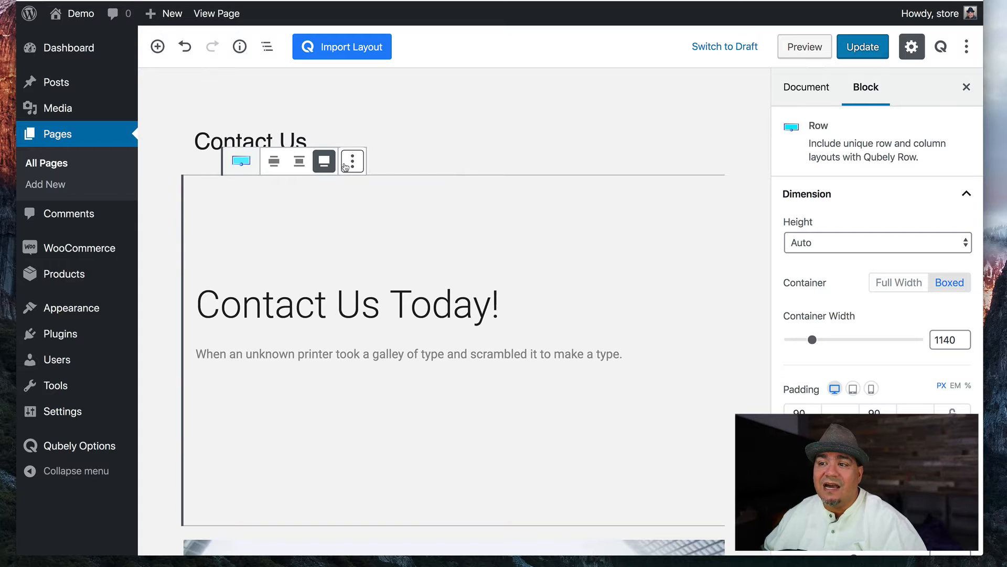
click(352, 160)
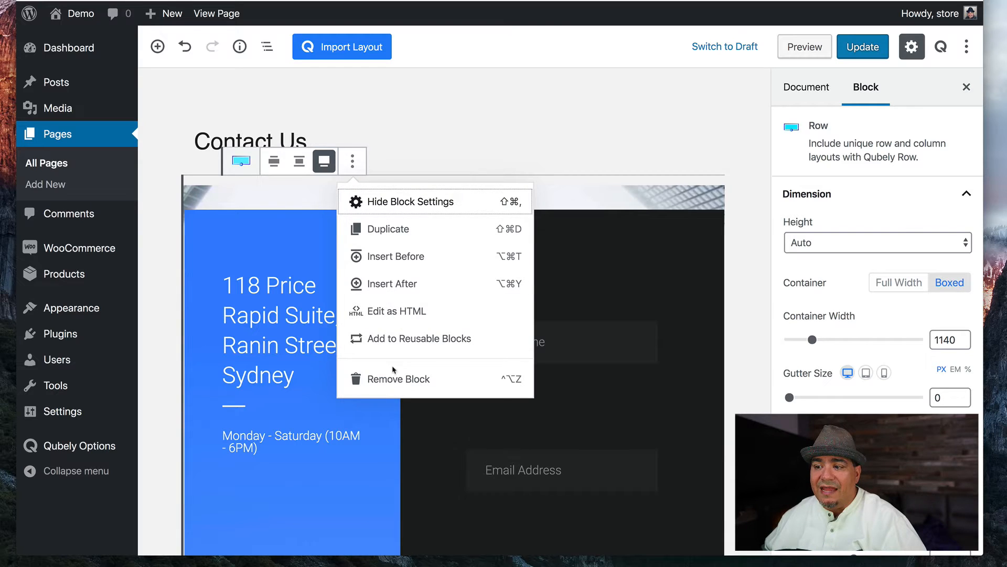
click(398, 378)
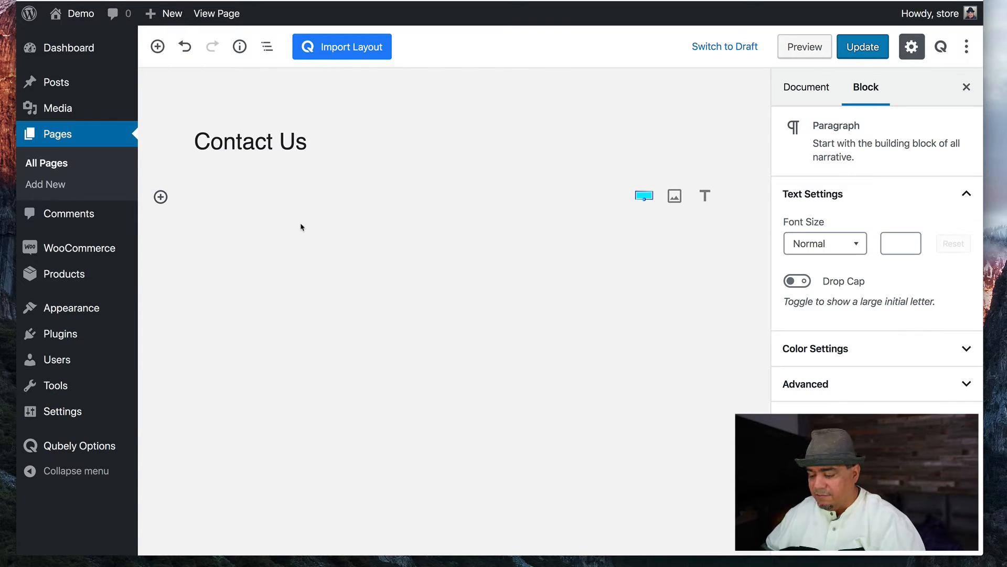
click(250, 141)
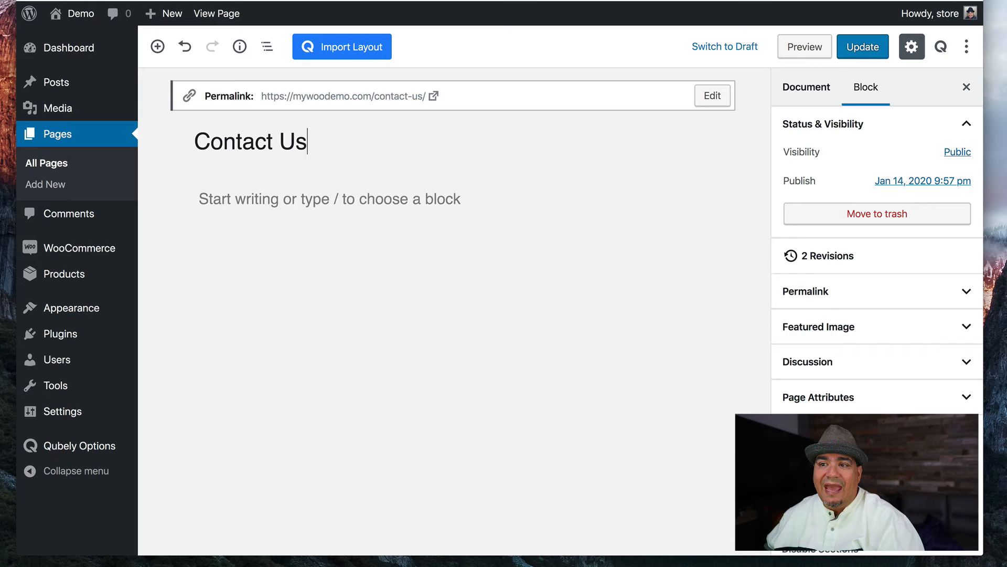
click(329, 199)
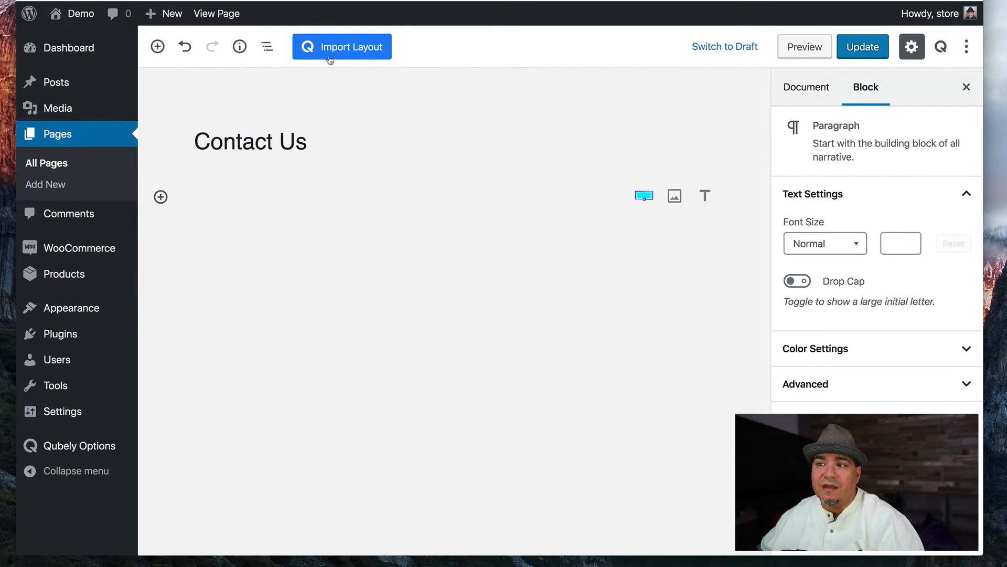
- Import the Contact 2 section headed 'Contact Us Today!' and update the page
click(342, 46)
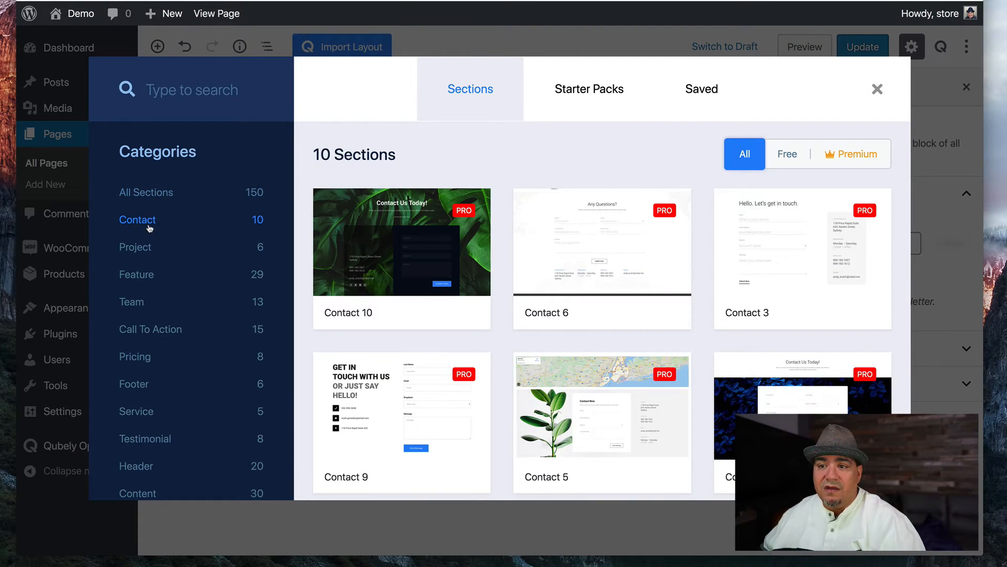
scroll(down, 3)
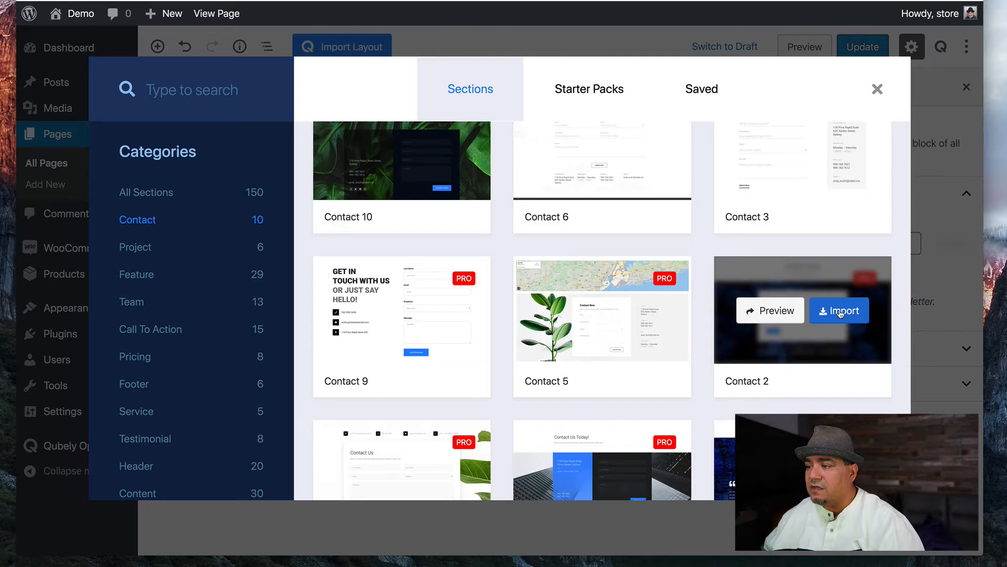
click(839, 310)
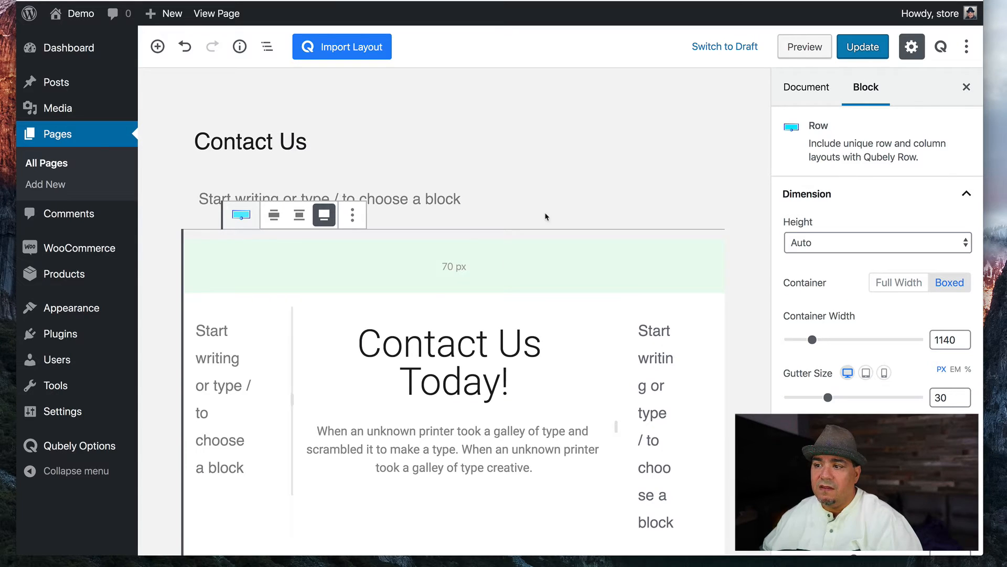
click(862, 46)
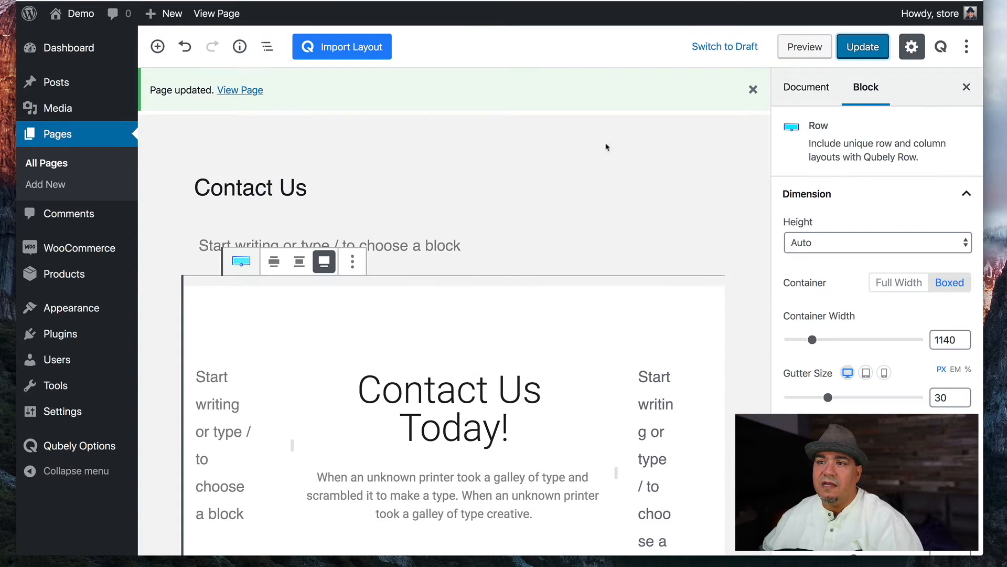
click(806, 86)
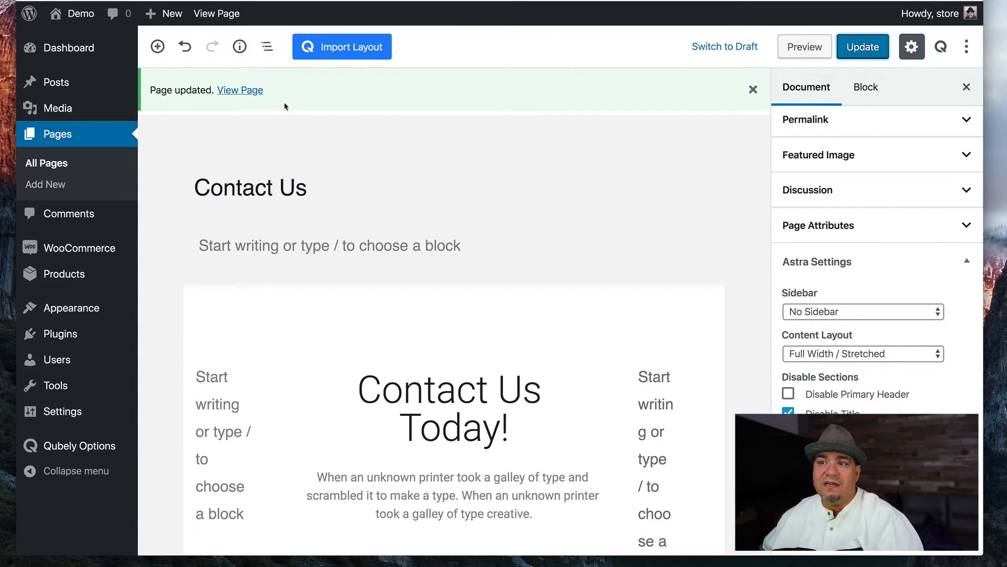
mouse_move(239, 90)
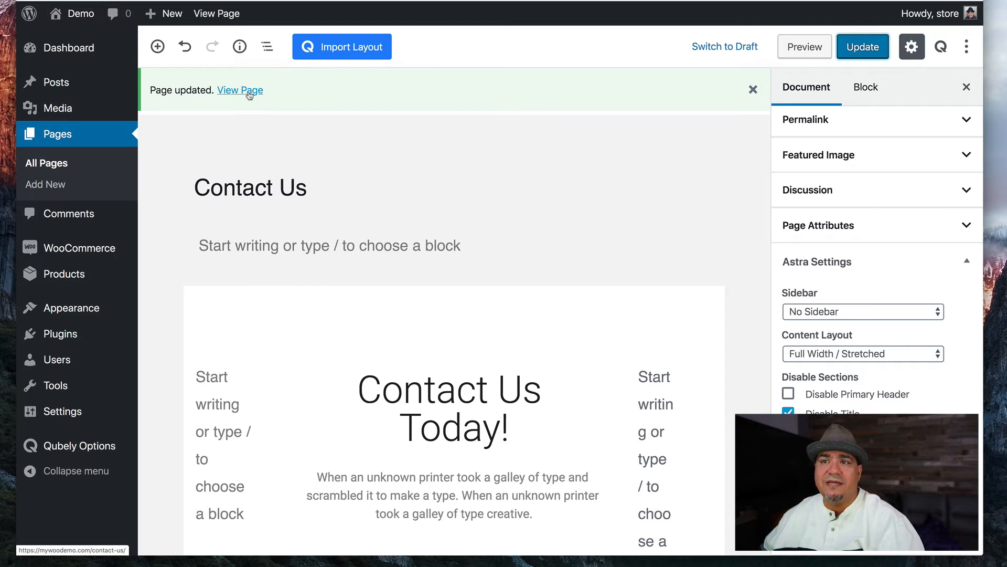
- View the live Contact Us page showing the new 'Contact Us Today!' section and form
click(240, 90)
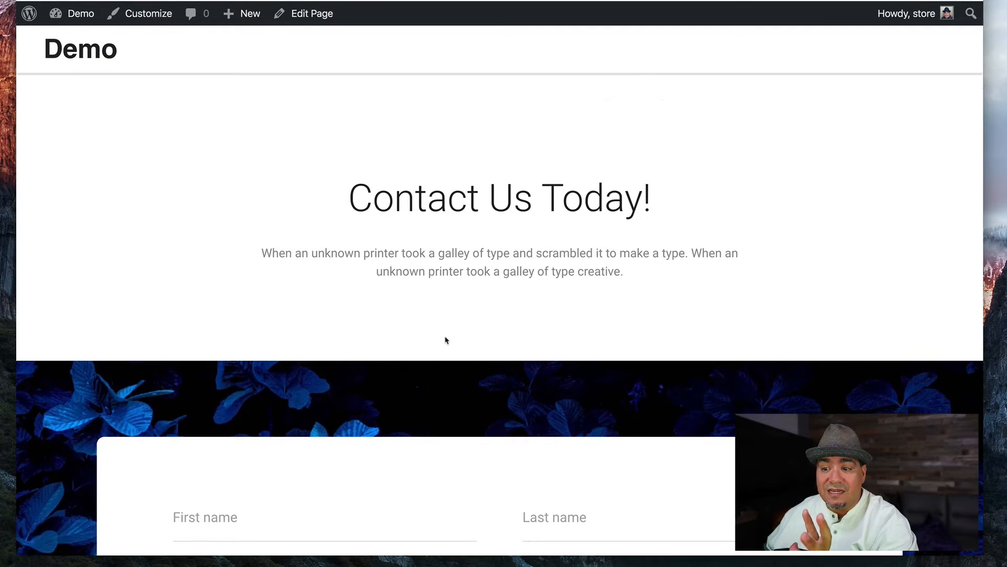
scroll(down, 3)
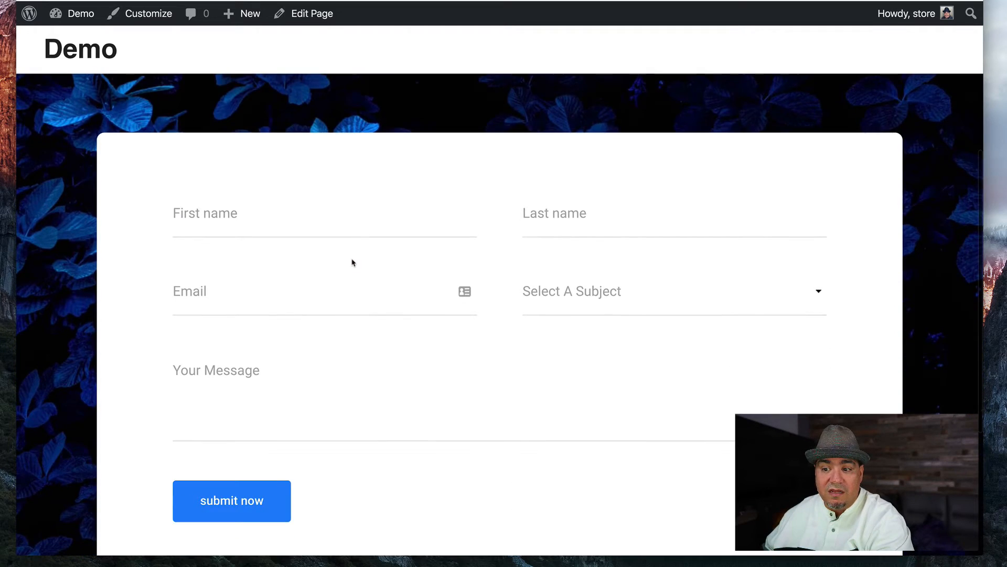
scroll(down, 3)
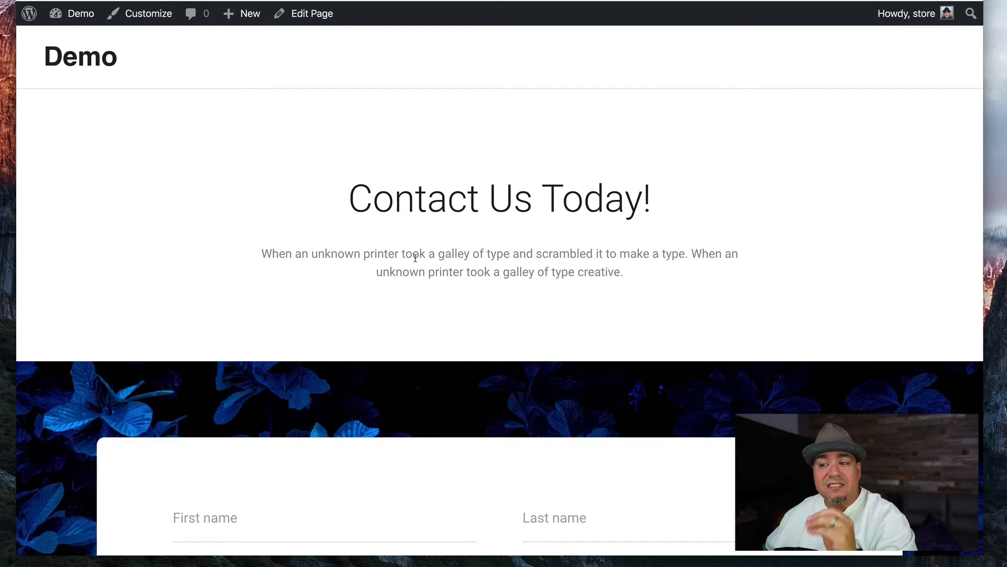
scroll(down, 3)
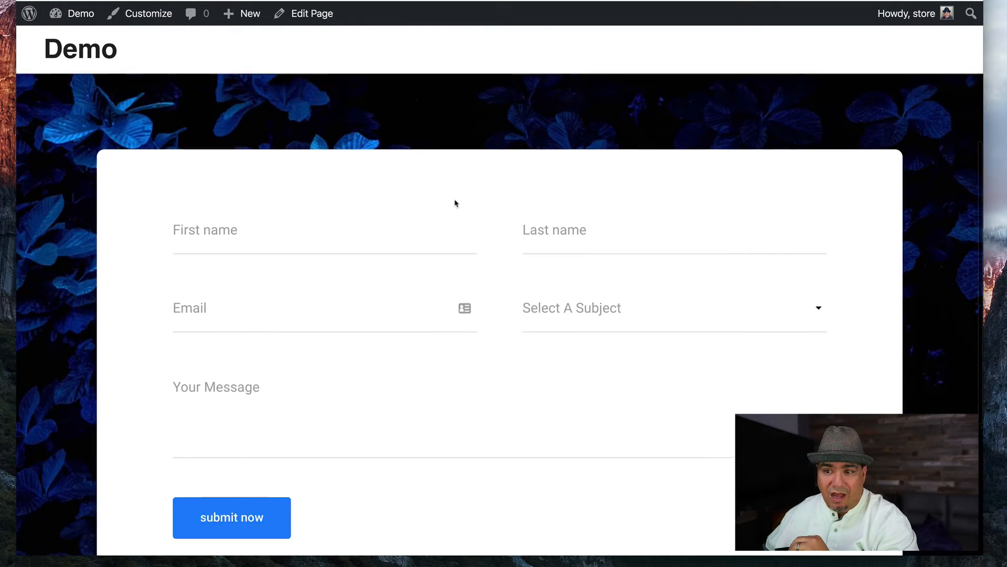
scroll(down, 3)
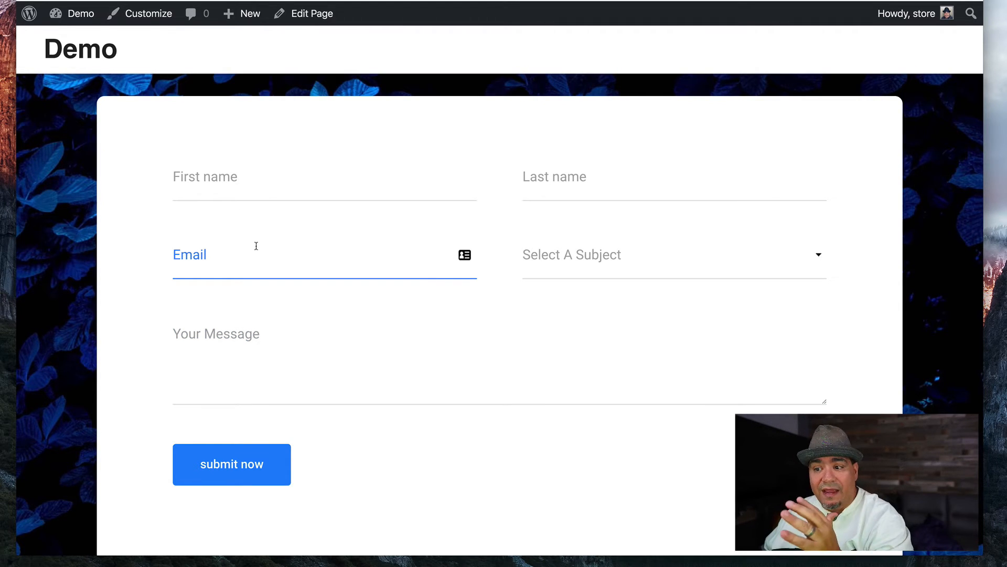
scroll(down, 3)
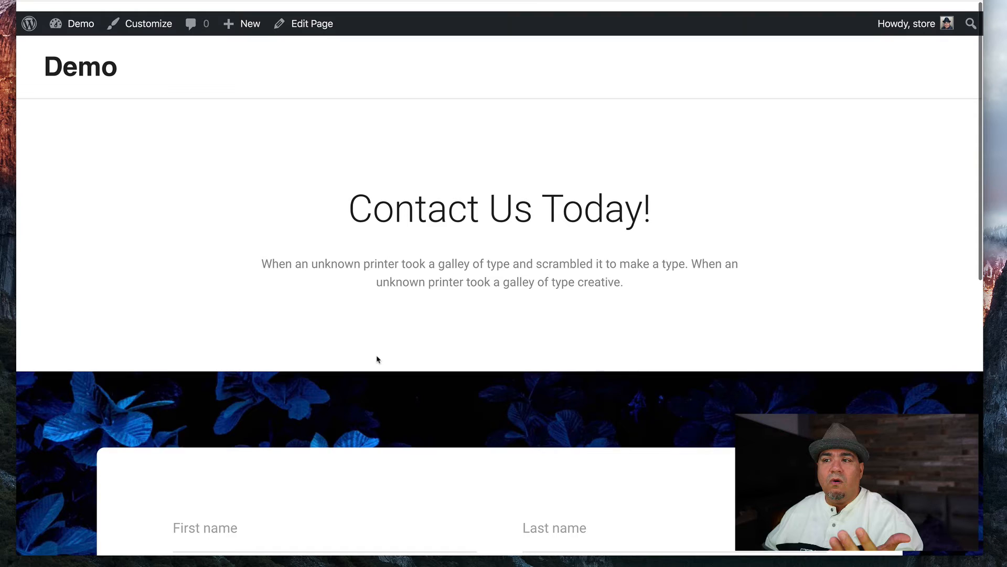
scroll(down, 3)
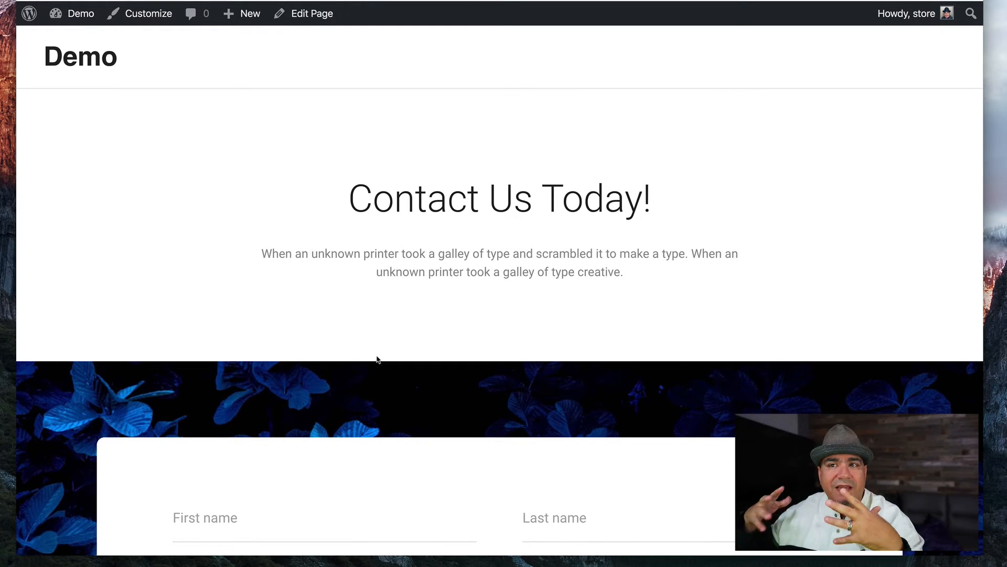
mouse_move(208, 136)
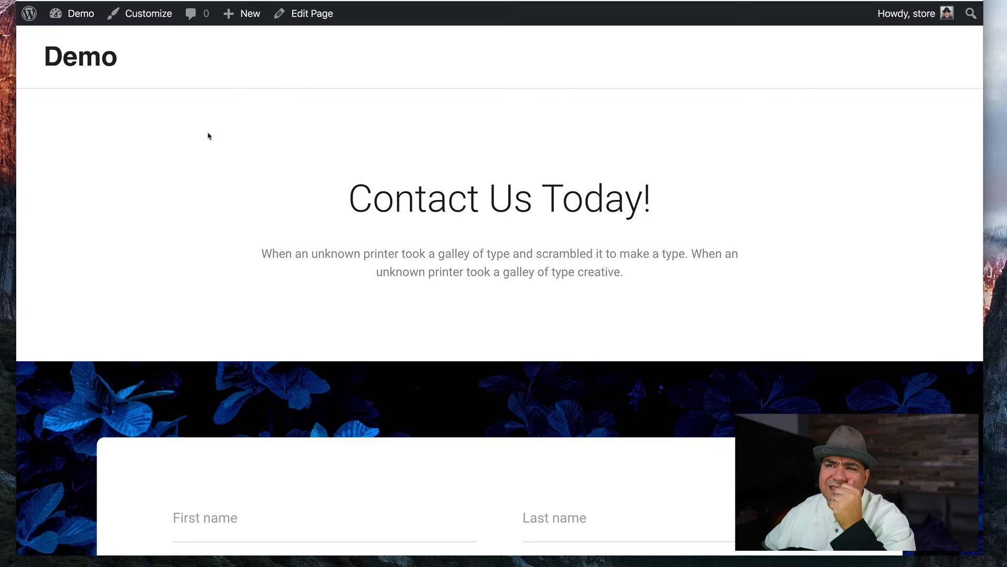
click(81, 14)
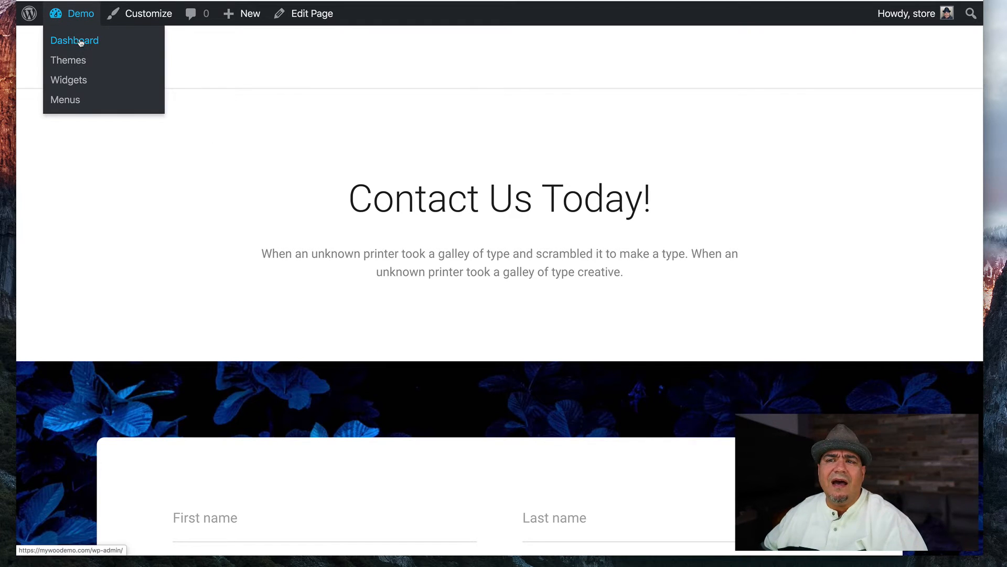
- Go from the Dashboard through All Pages to edit the Home Page in Gutenberg
click(74, 40)
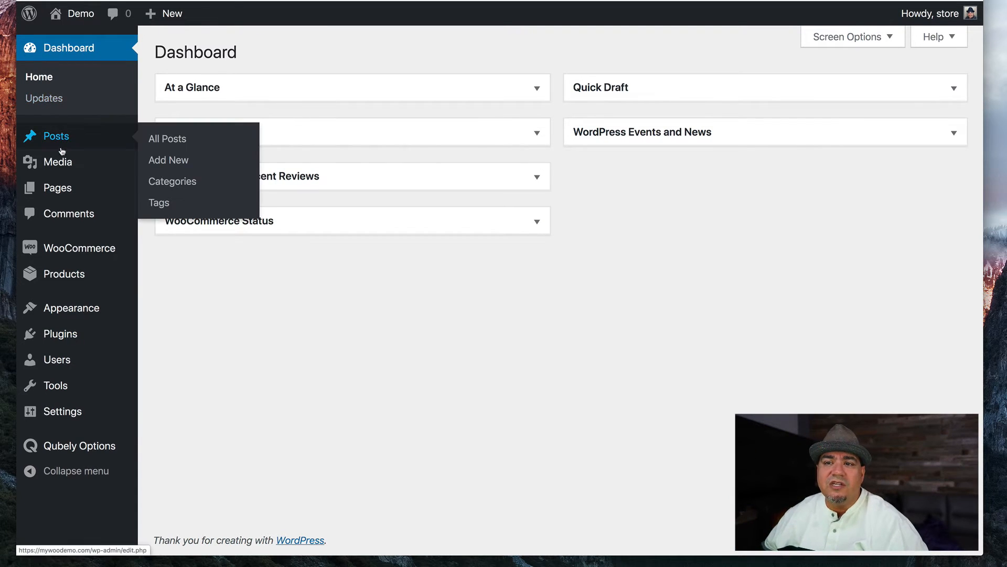
click(57, 188)
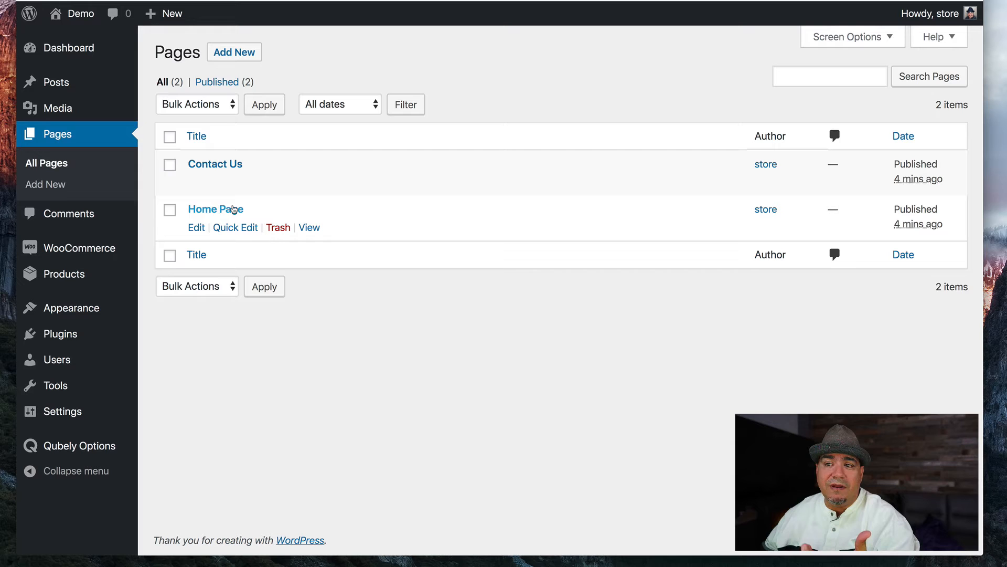
click(215, 209)
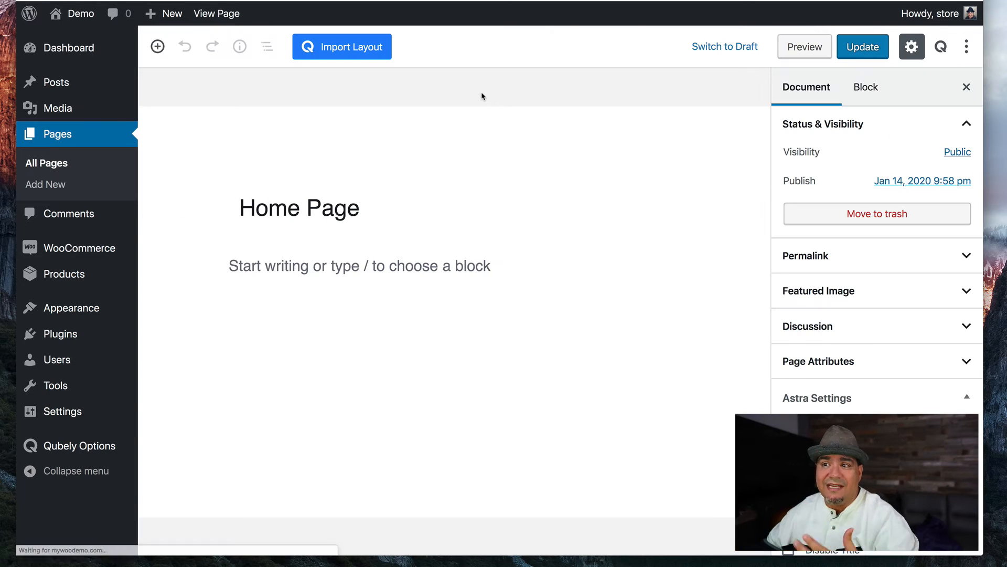
click(342, 47)
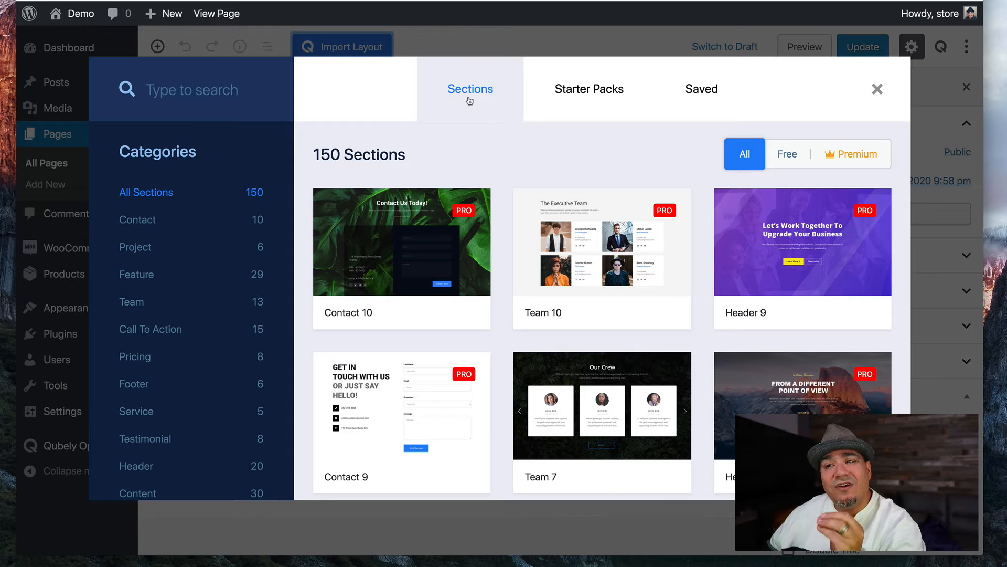
mouse_move(183, 233)
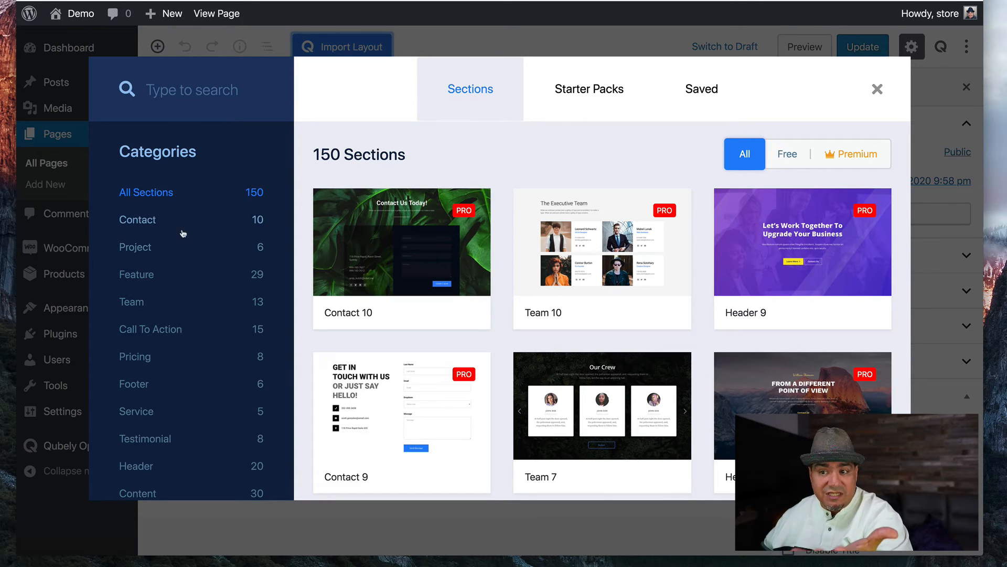
- Browse the Feature sections, then switch to Starter Packs to see six page layouts
click(137, 274)
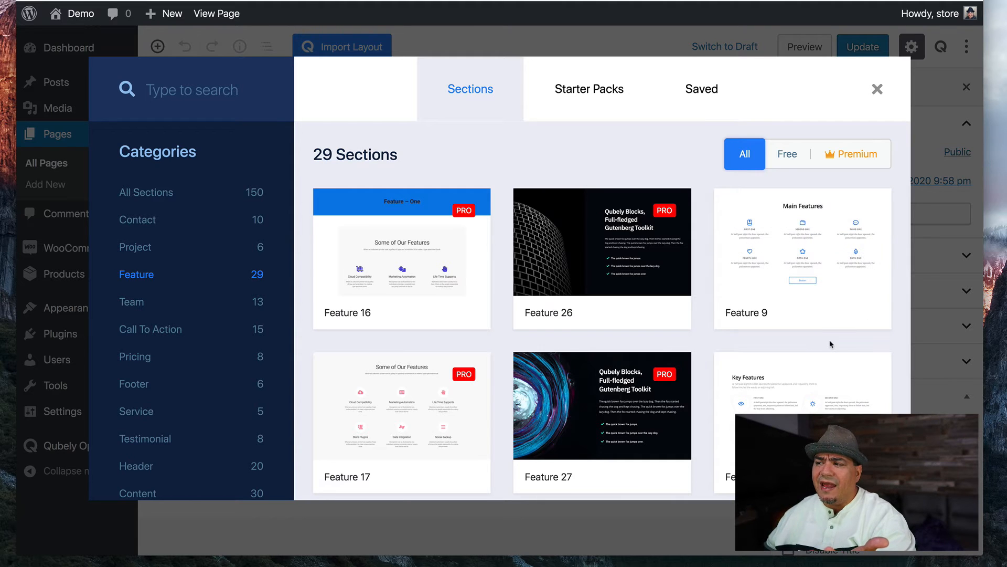
scroll(down, 3)
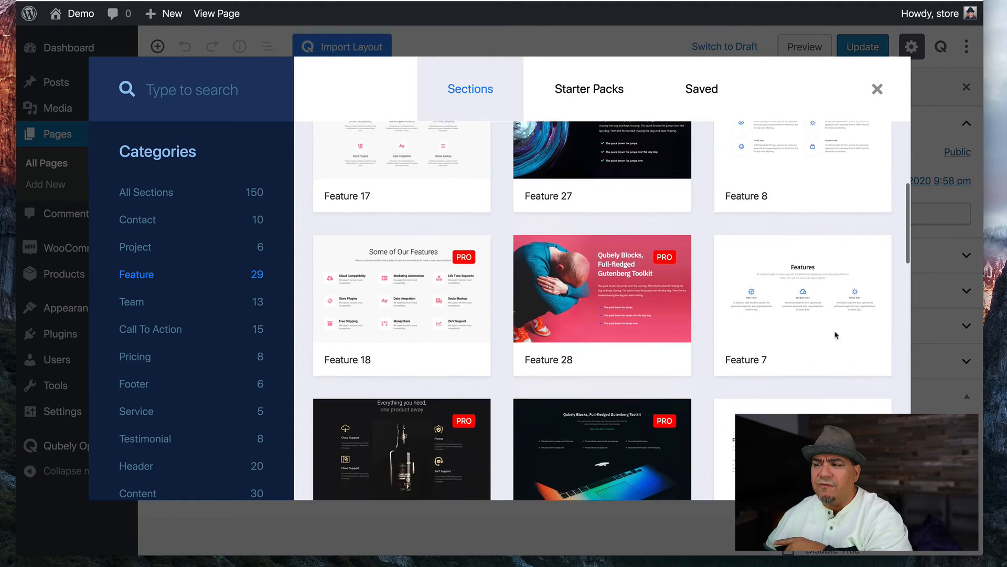
scroll(down, 3)
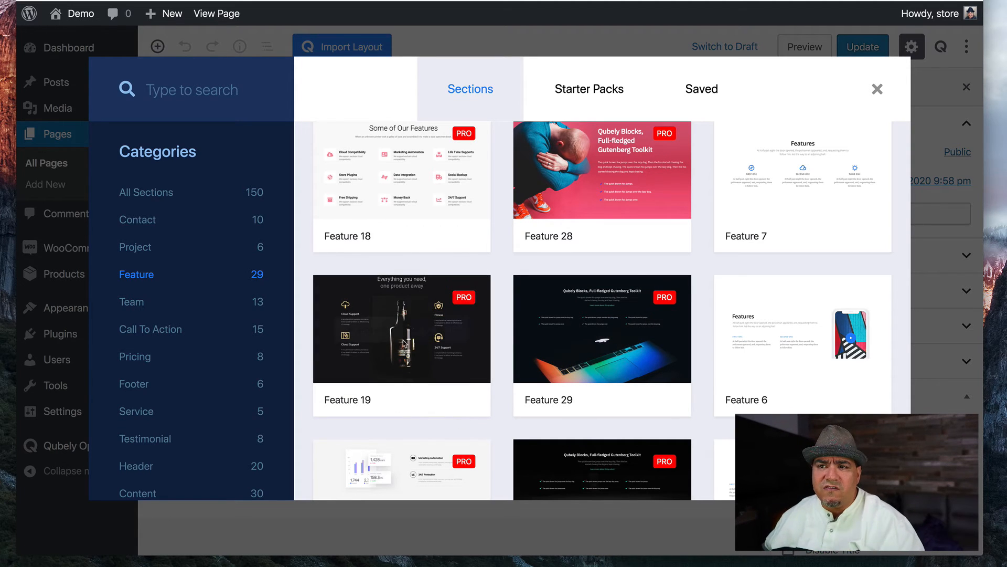
click(589, 88)
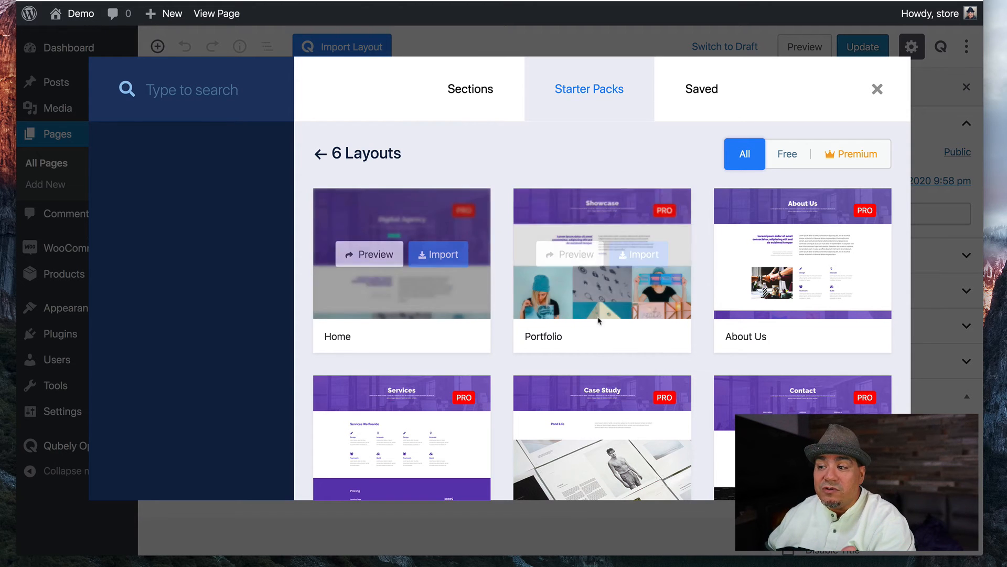
- Import the Home starter-pack layout, adding the purple Digital Agency hero to the page
scroll(down, 3)
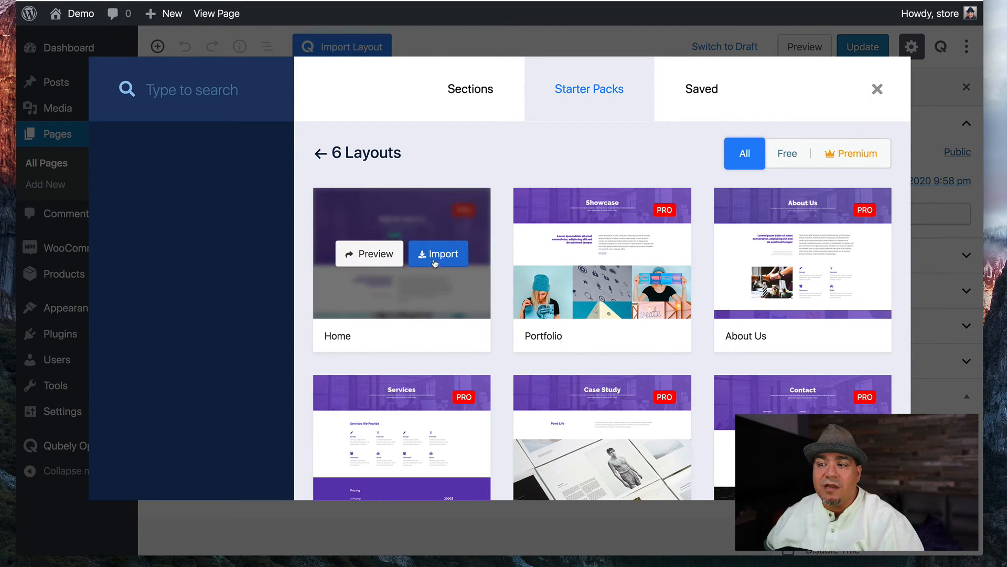
click(438, 253)
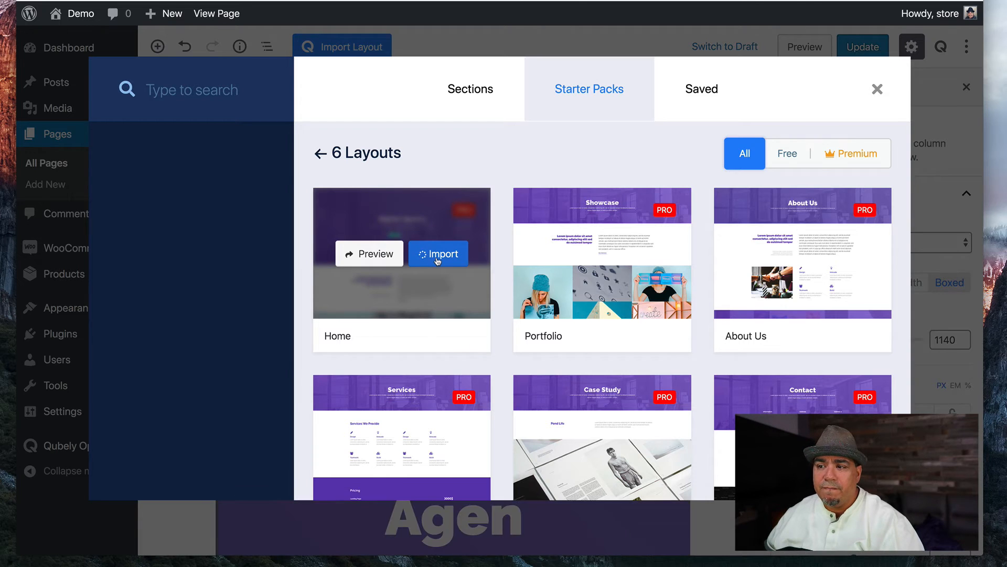
click(438, 253)
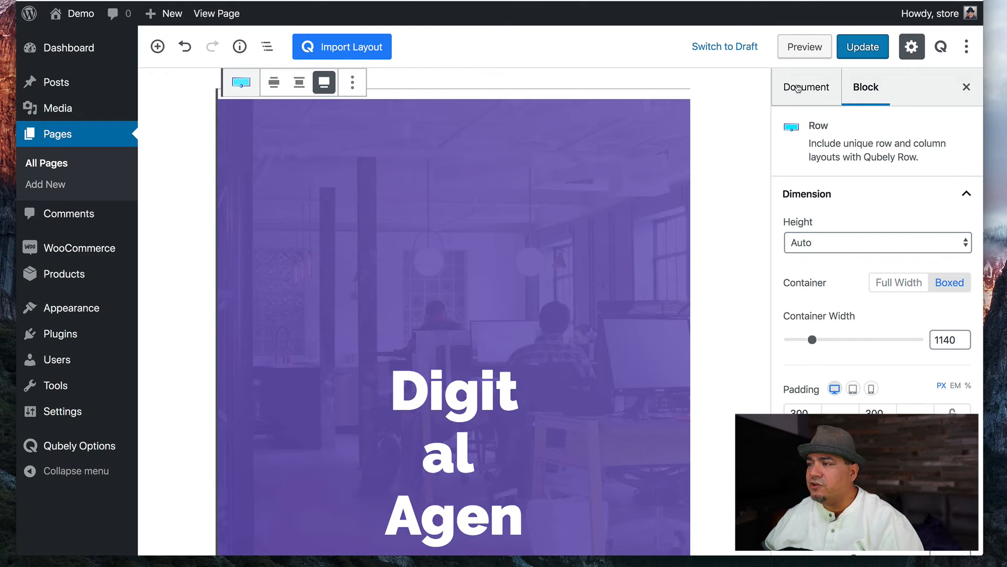
- Set Astra Sidebar to No Sidebar and Content Layout to Full Width / Stretched, update, and view live
click(806, 87)
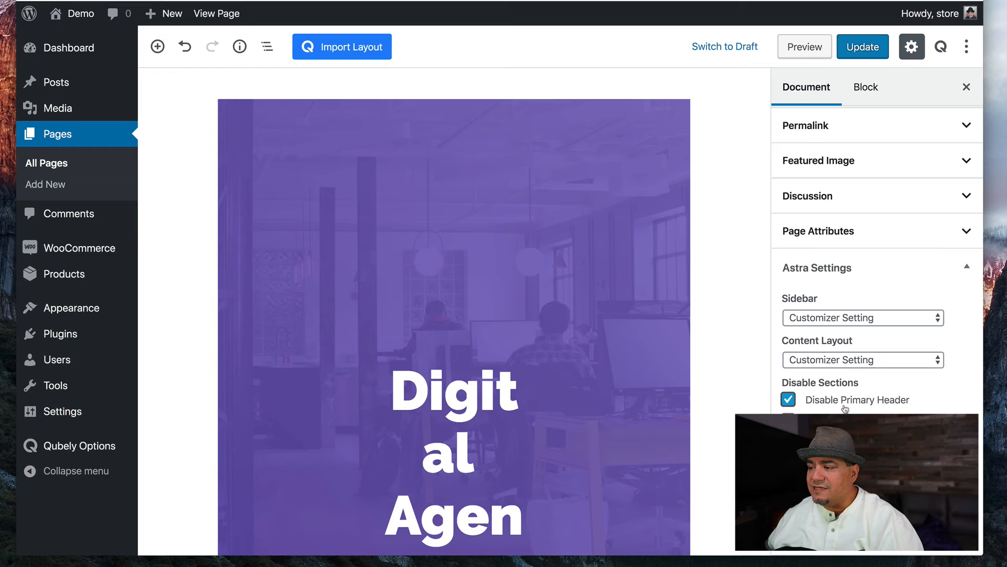
click(862, 318)
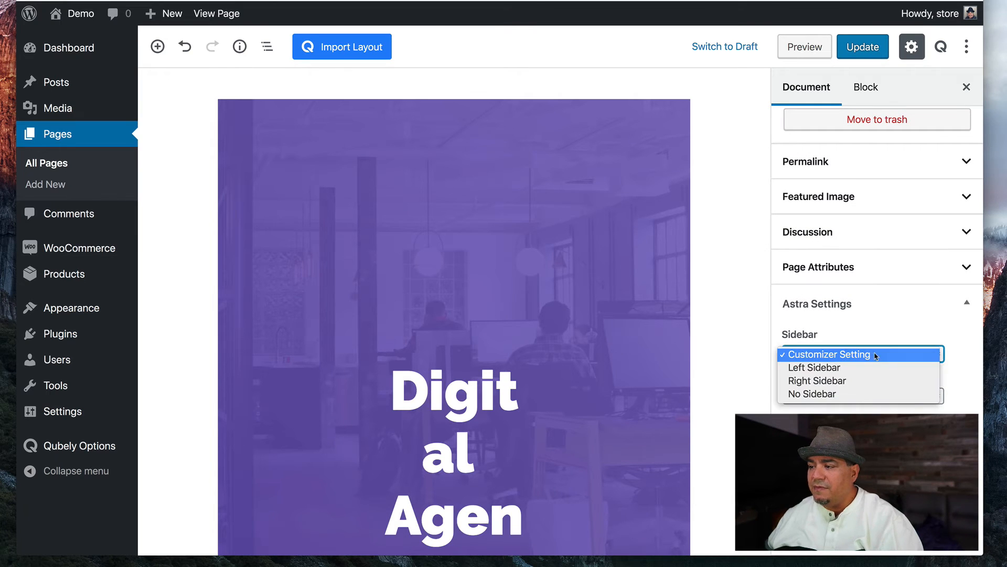
click(812, 394)
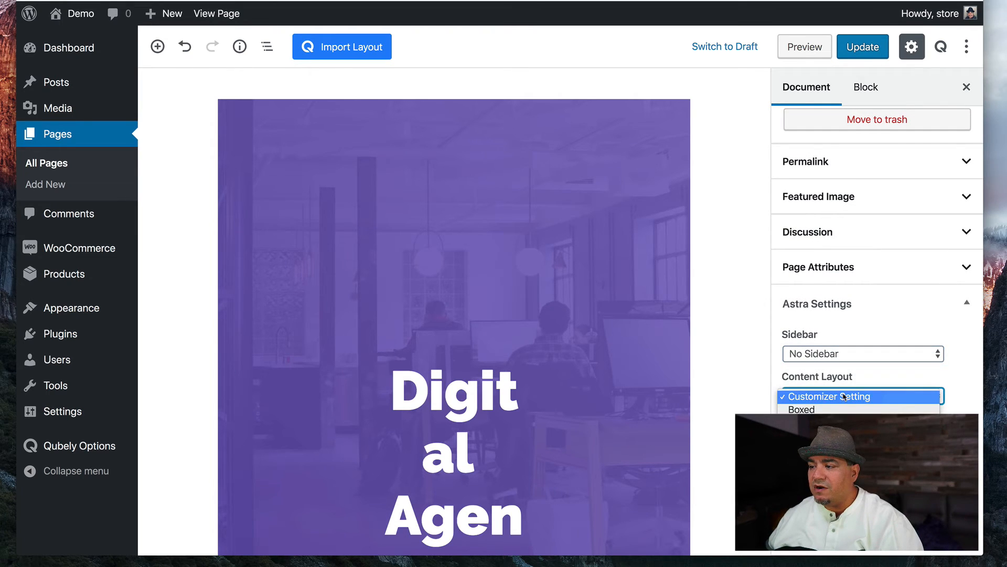
click(862, 396)
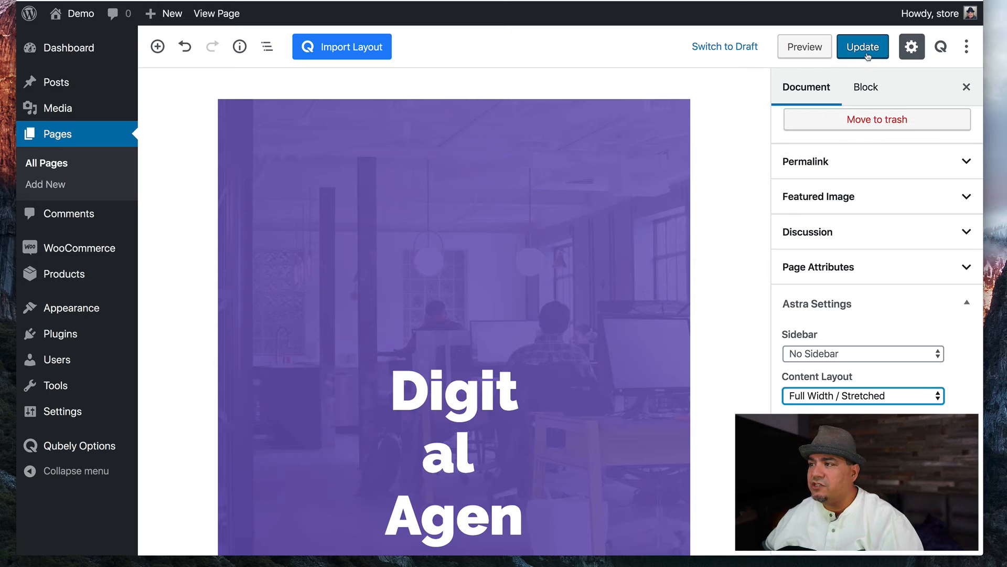
click(862, 46)
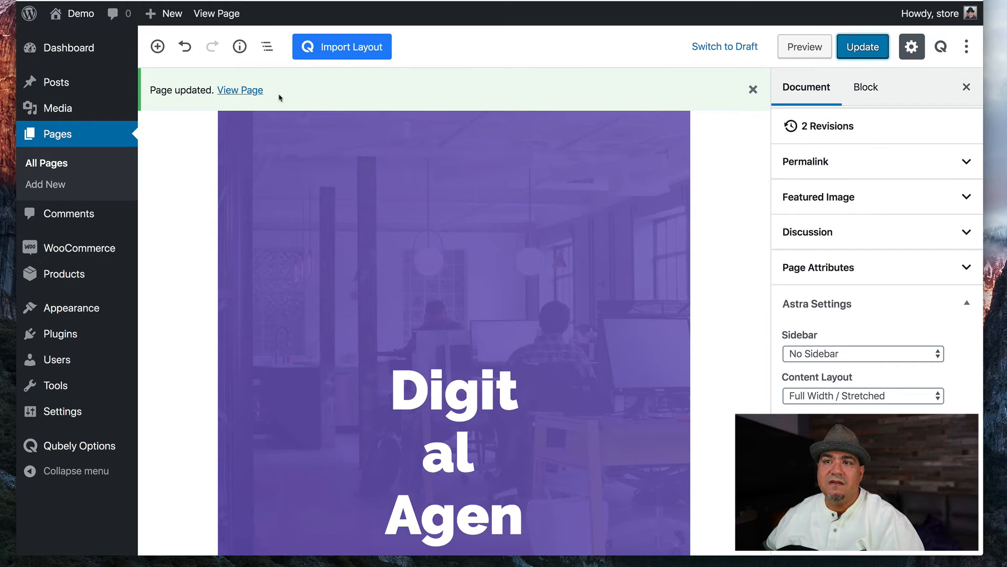
click(240, 89)
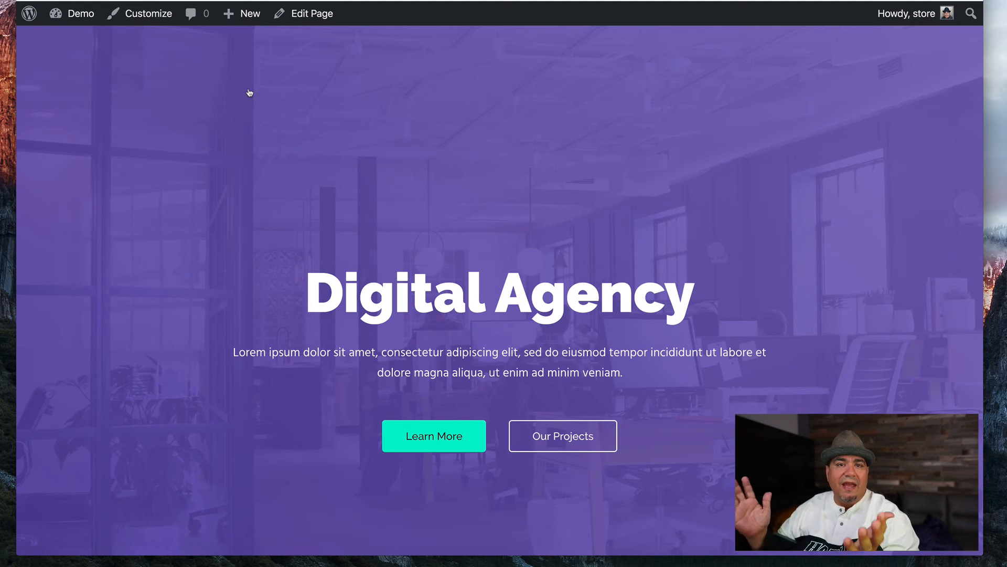
mouse_move(725, 245)
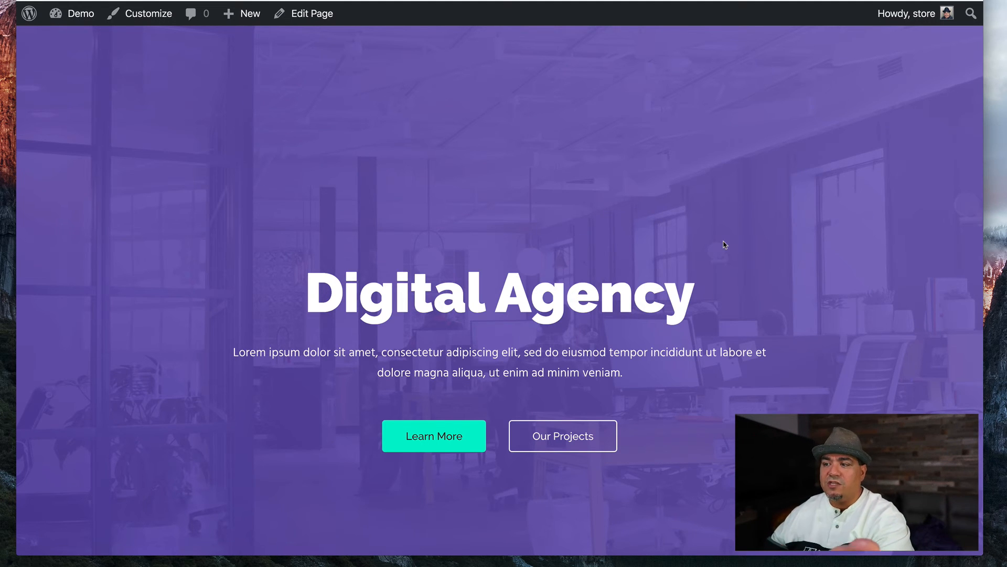
- Scroll through the live Digital Agency page's sections, then return to the editor
scroll(down, 3)
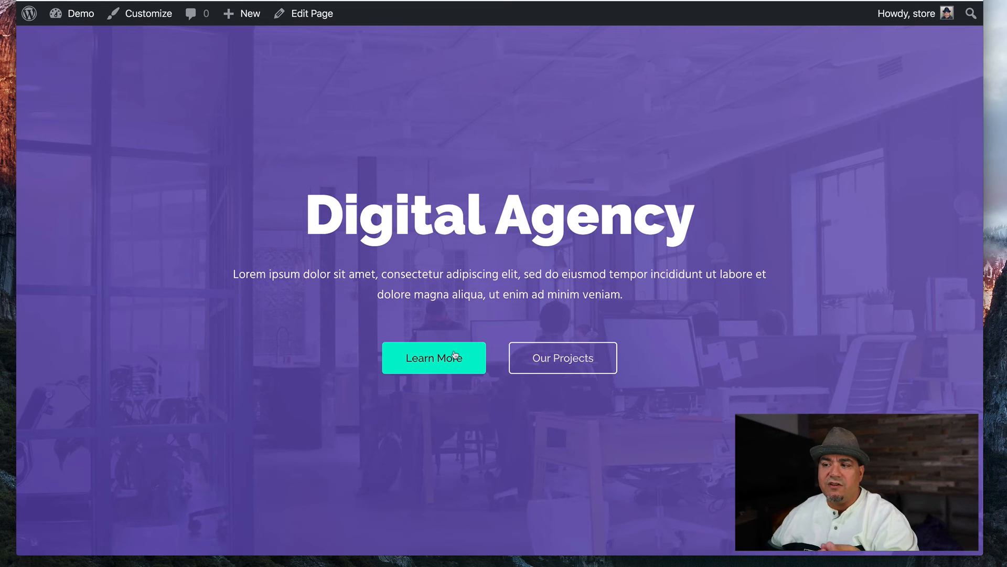
scroll(down, 3)
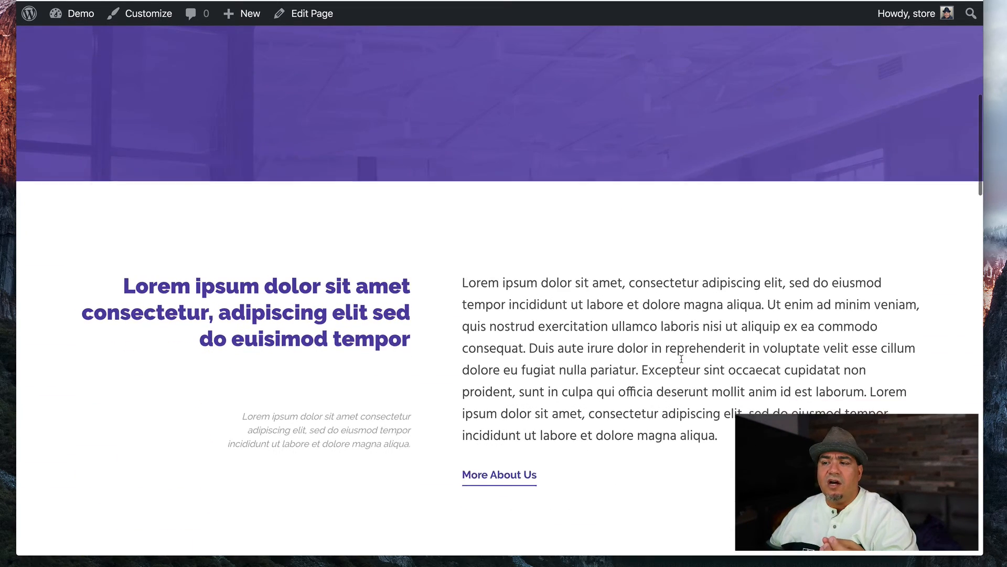
scroll(down, 3)
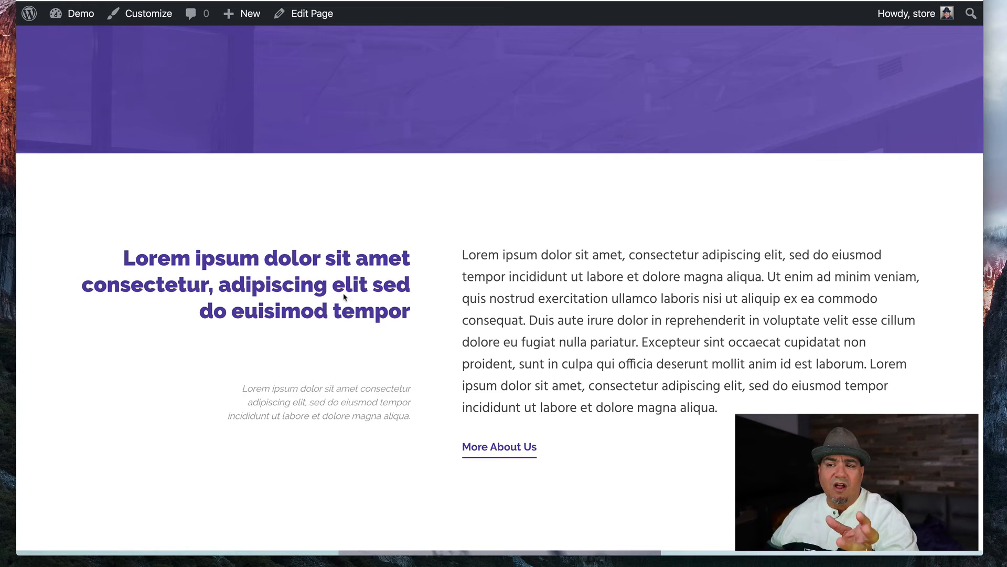
mouse_move(310, 394)
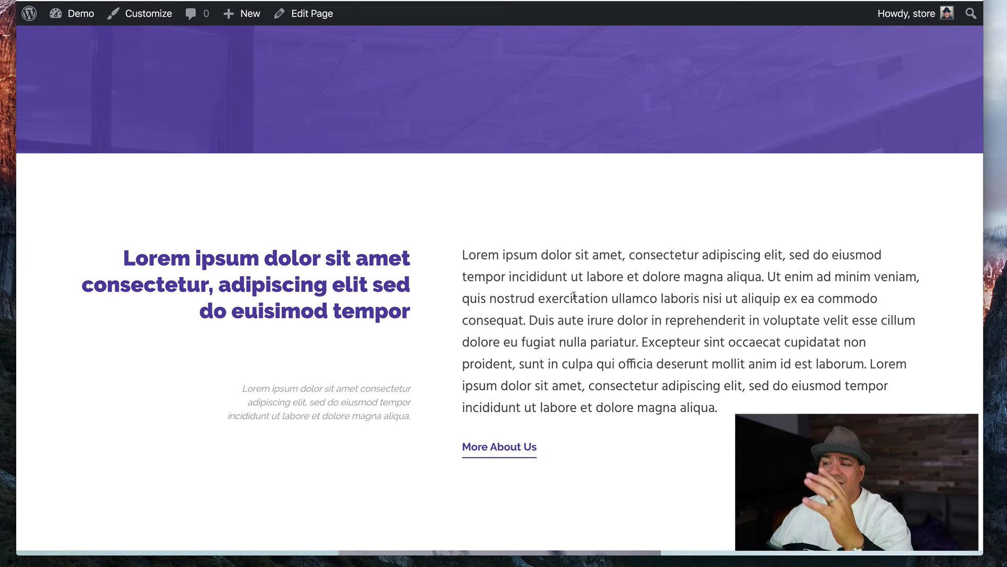
scroll(down, 3)
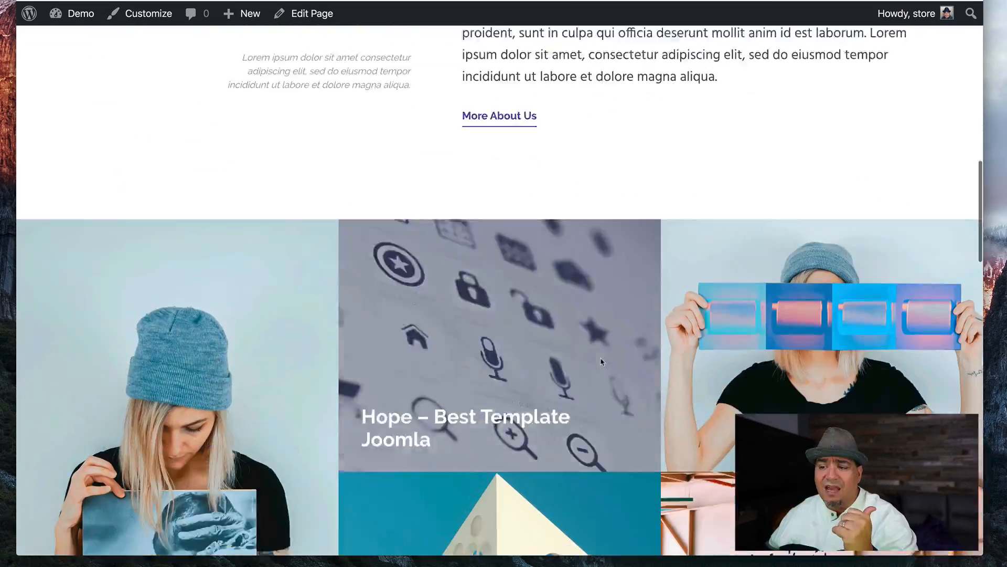
scroll(down, 3)
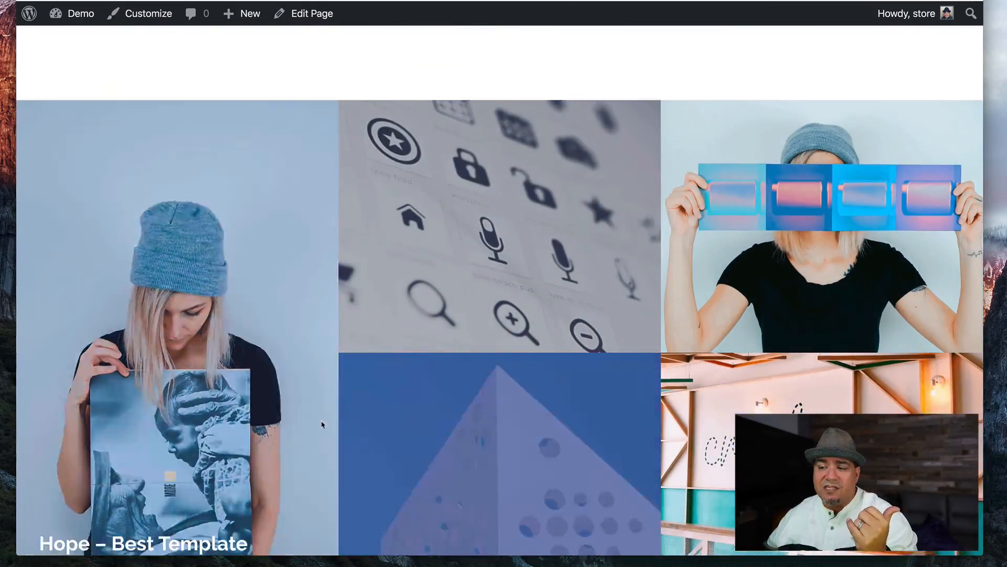
scroll(down, 3)
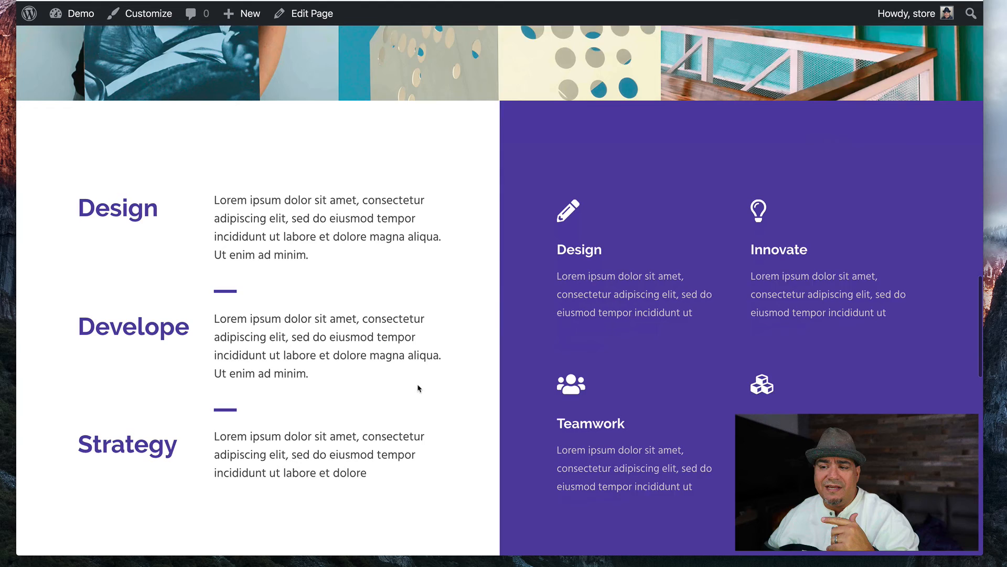
scroll(down, 3)
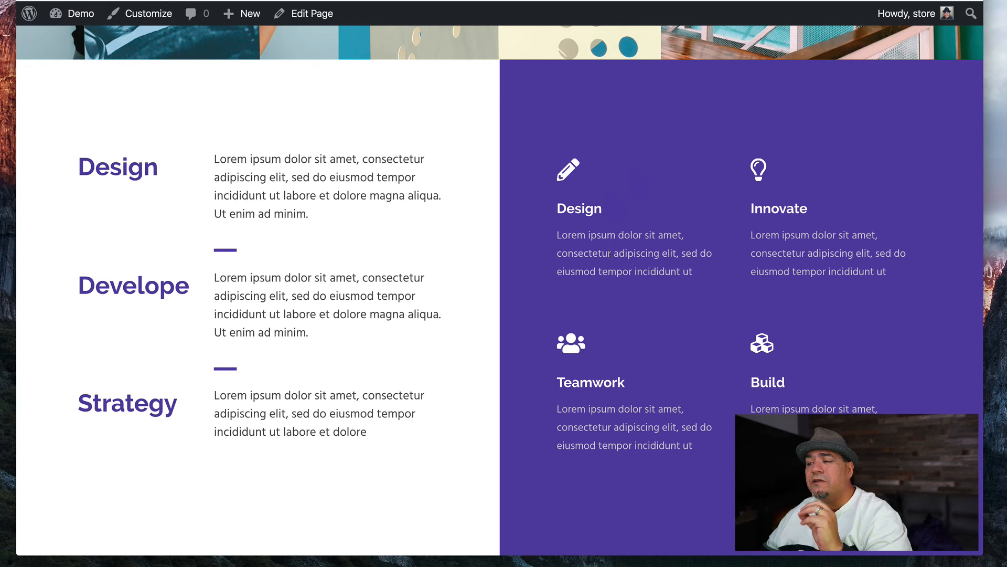
scroll(down, 3)
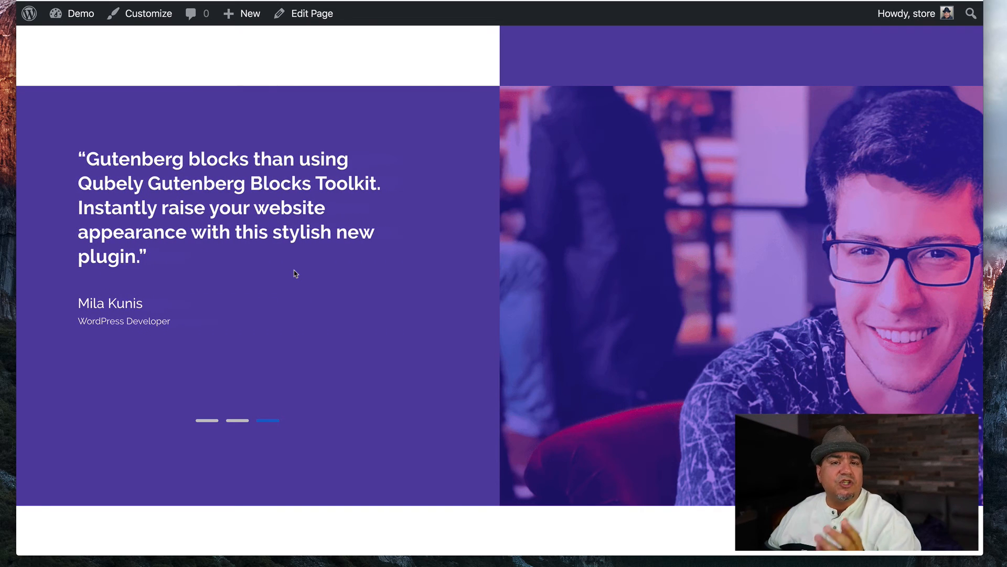
scroll(down, 3)
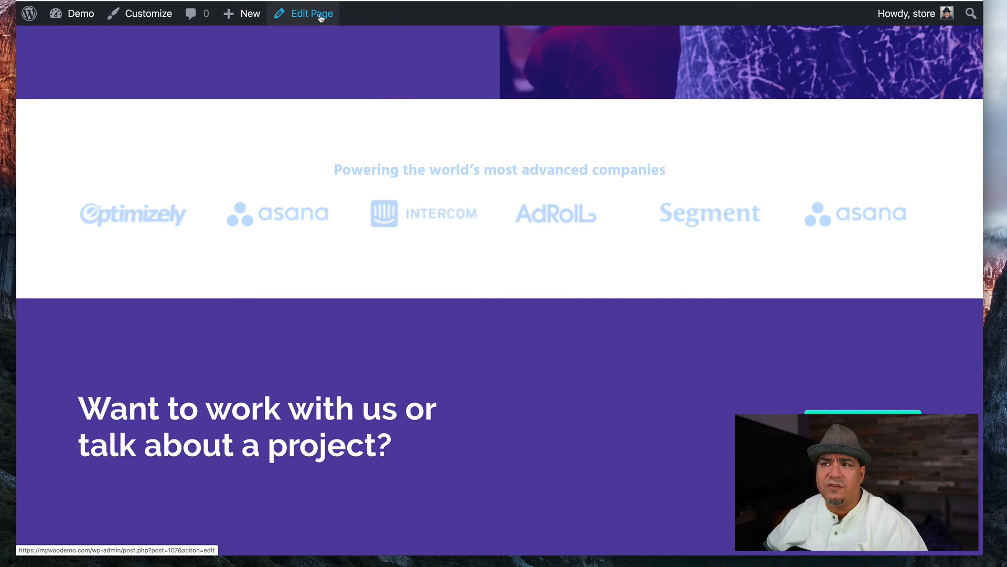
click(311, 12)
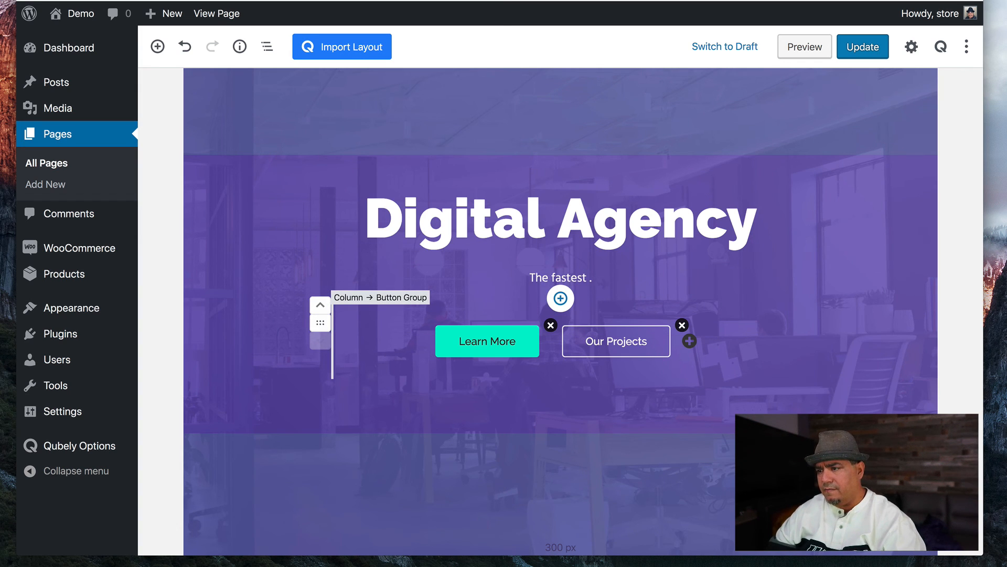
- Change the hero subtitle to 'The fastest digital agency to build your websites and digital apps.', update, view live
text(digital)
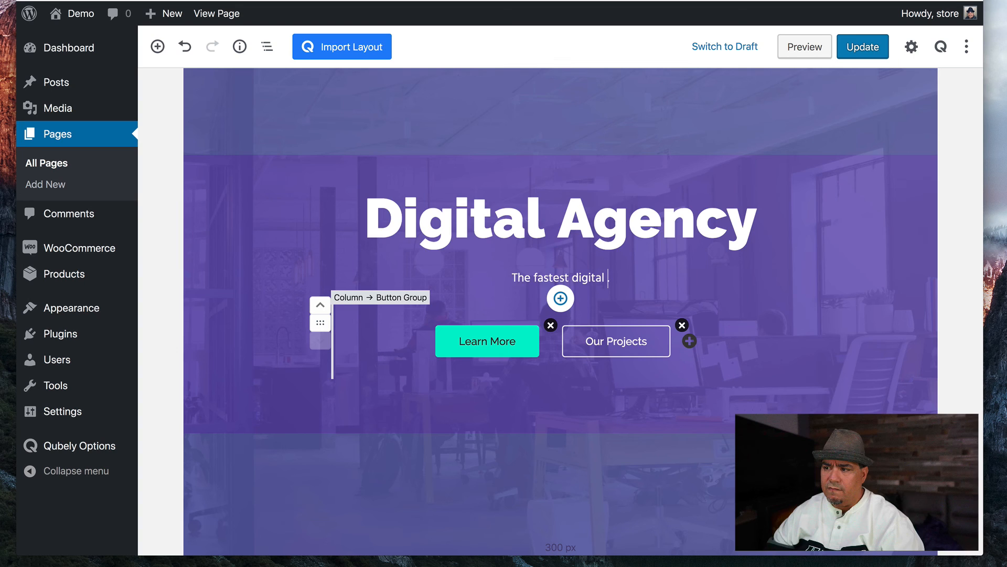
text(agency to build your websites an)
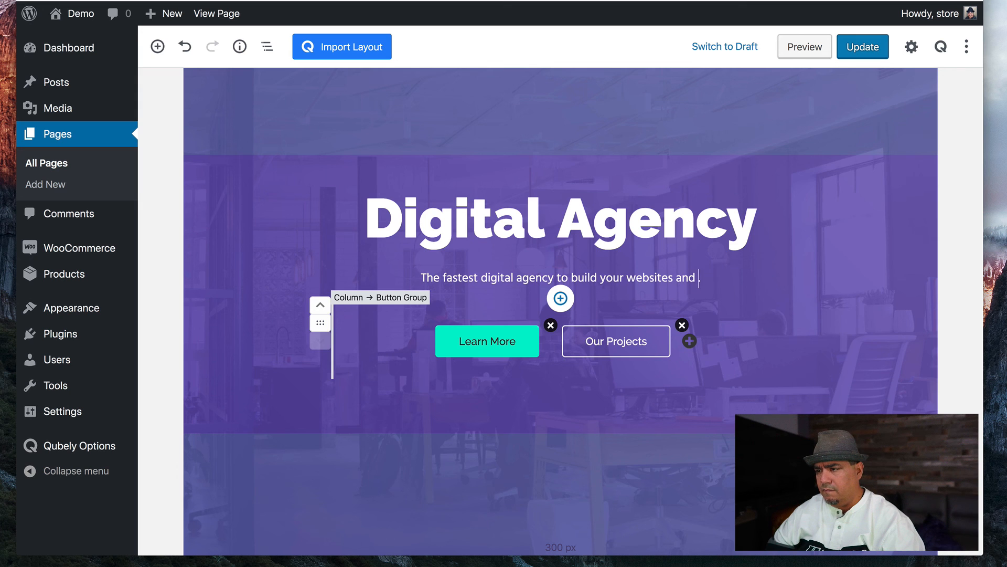
text(digital apps)
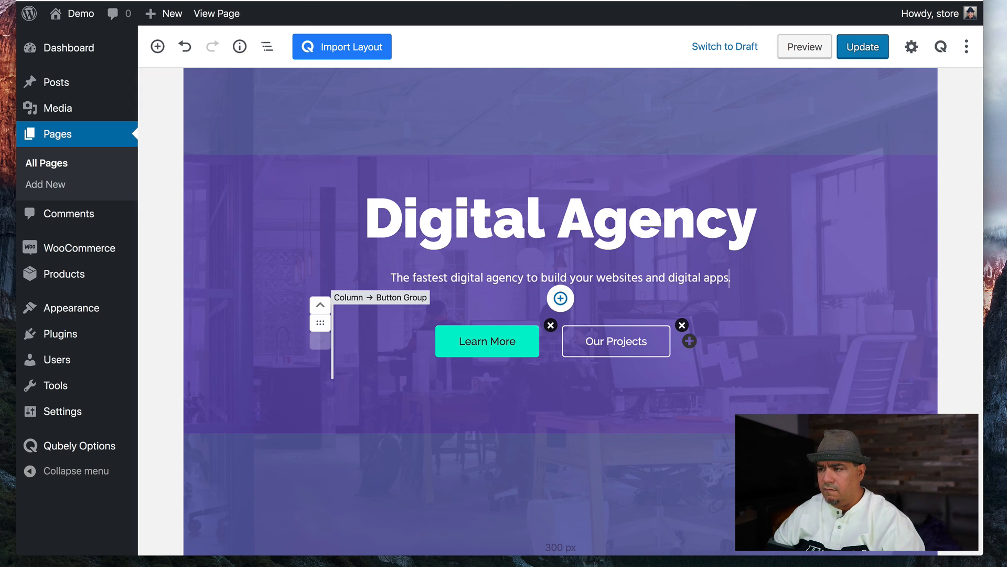
click(862, 47)
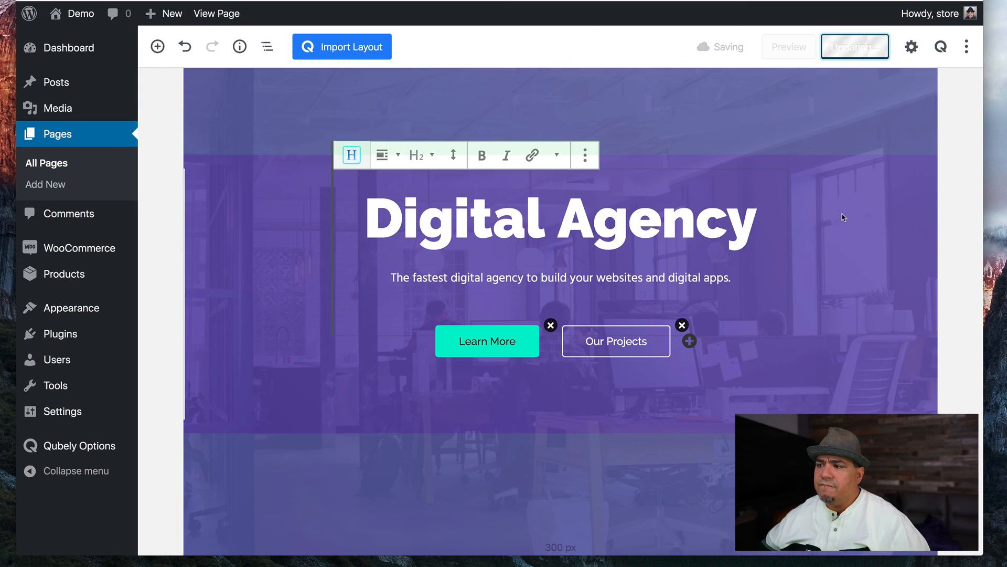
click(855, 47)
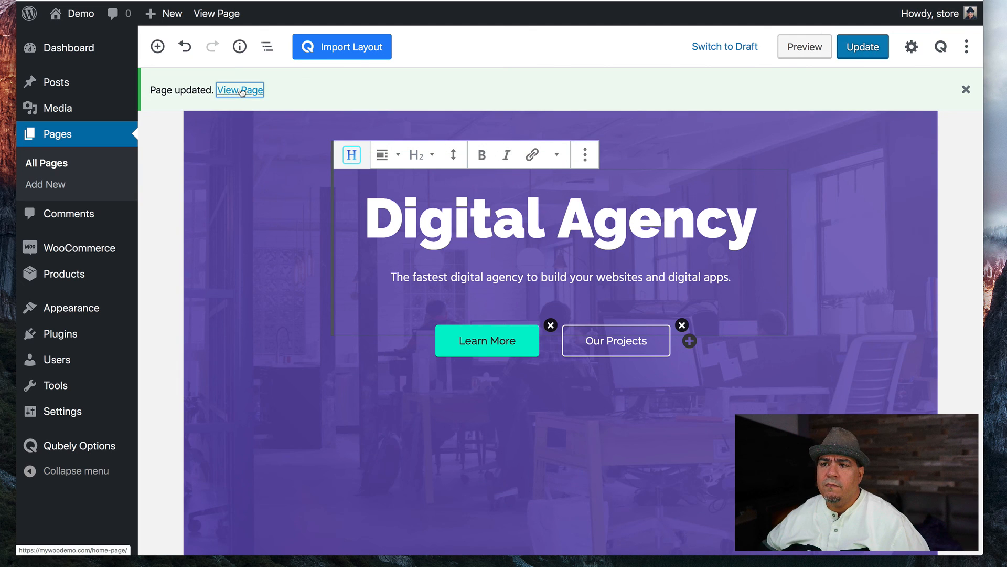
click(240, 89)
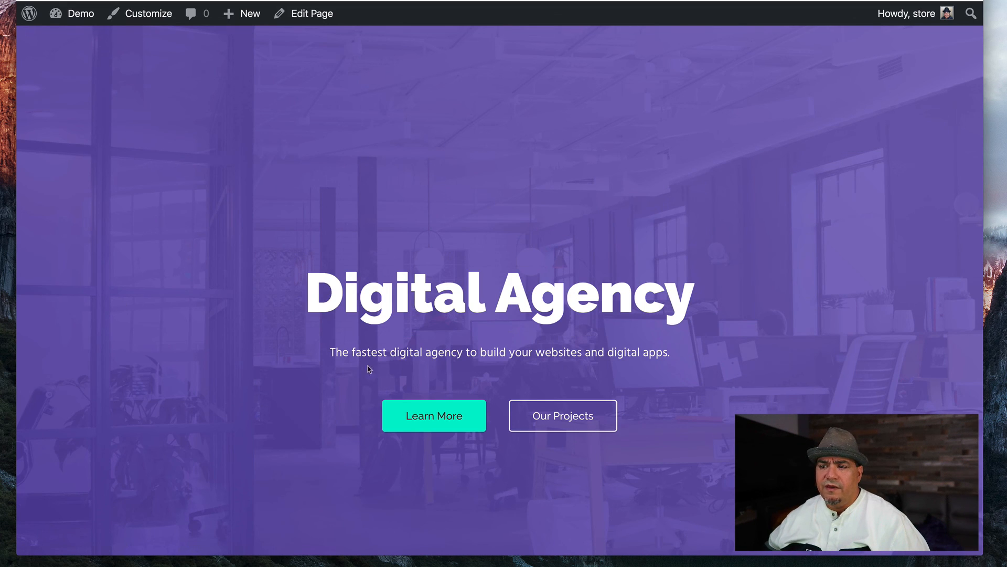